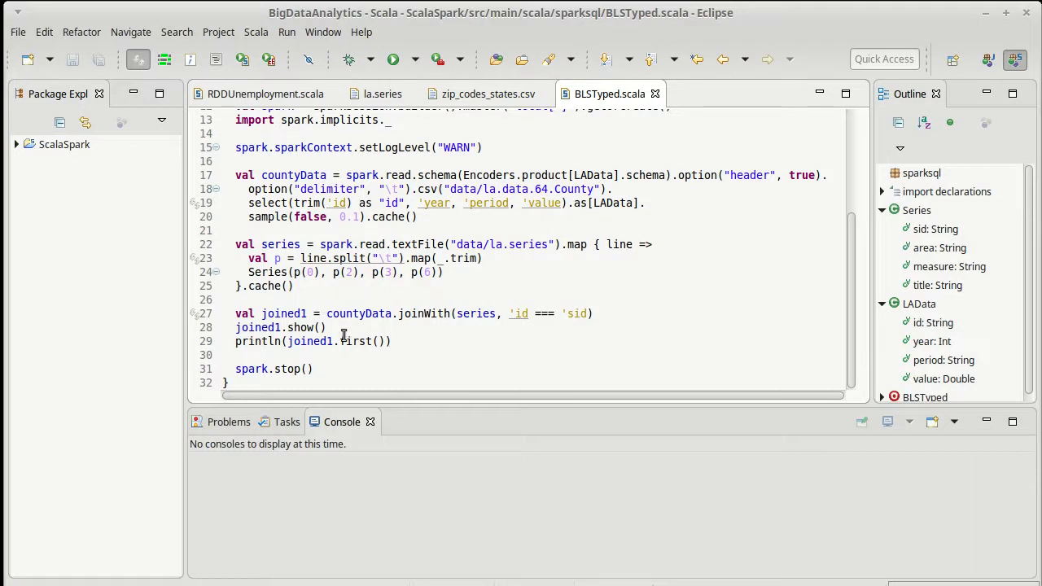
mouse_move(370, 341)
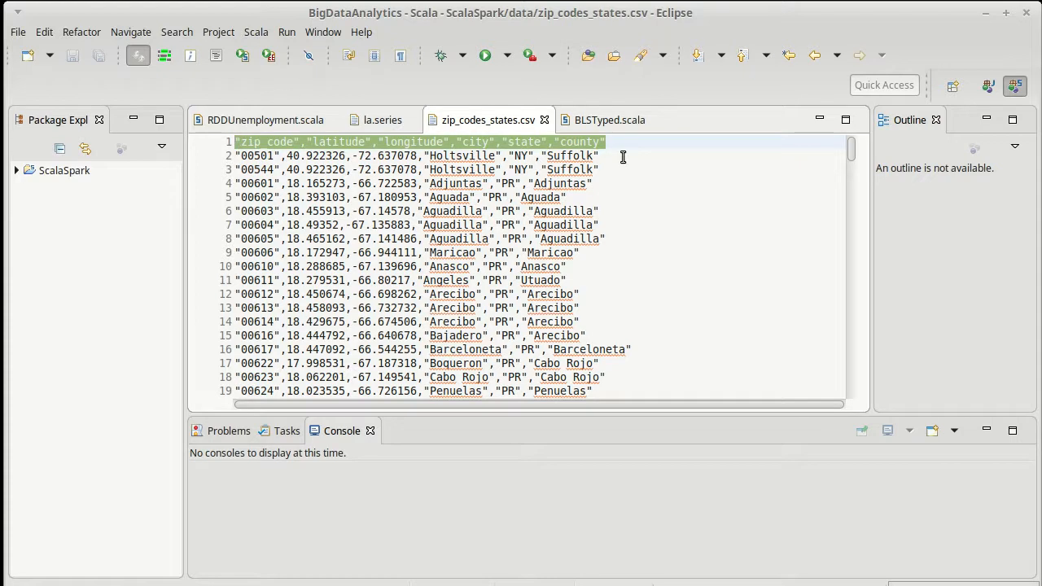
mouse_move(269, 183)
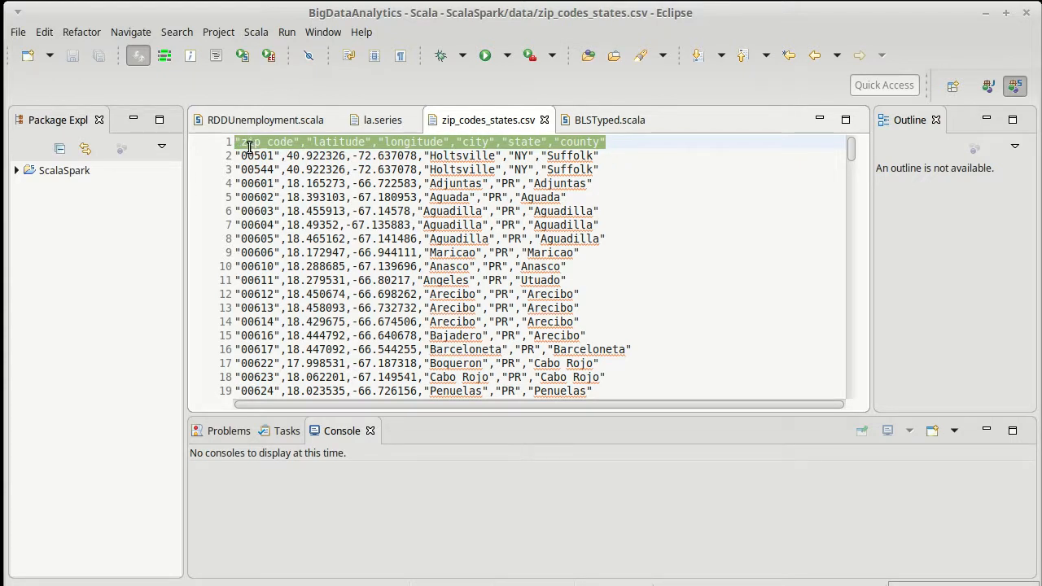
Scroll through zip_codes_states.csv to the New Hampshire rows, some lacking latitude and longitude.
scroll("down", 3)
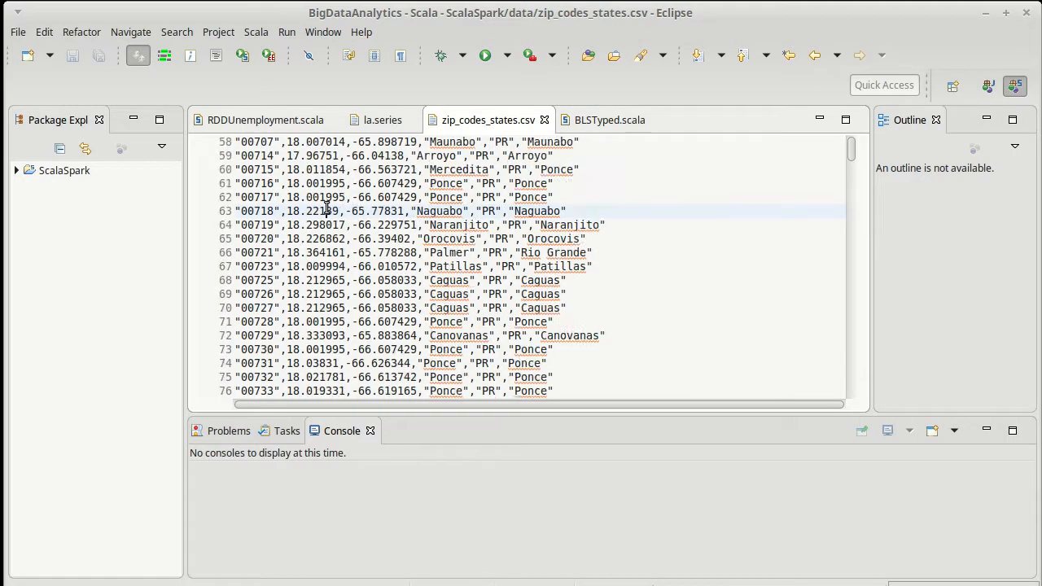
scroll("down", 3)
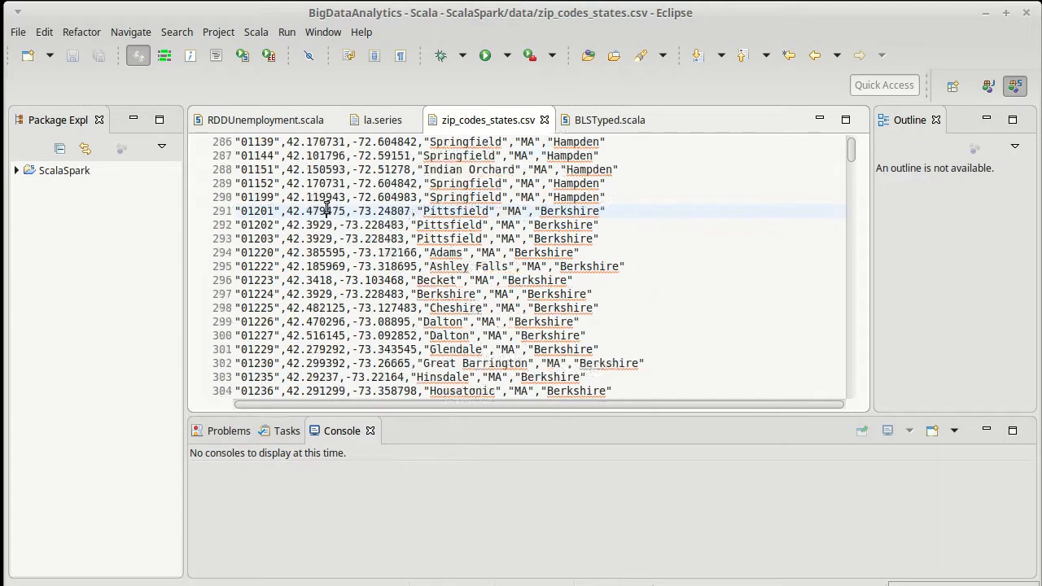
scroll("down", 3)
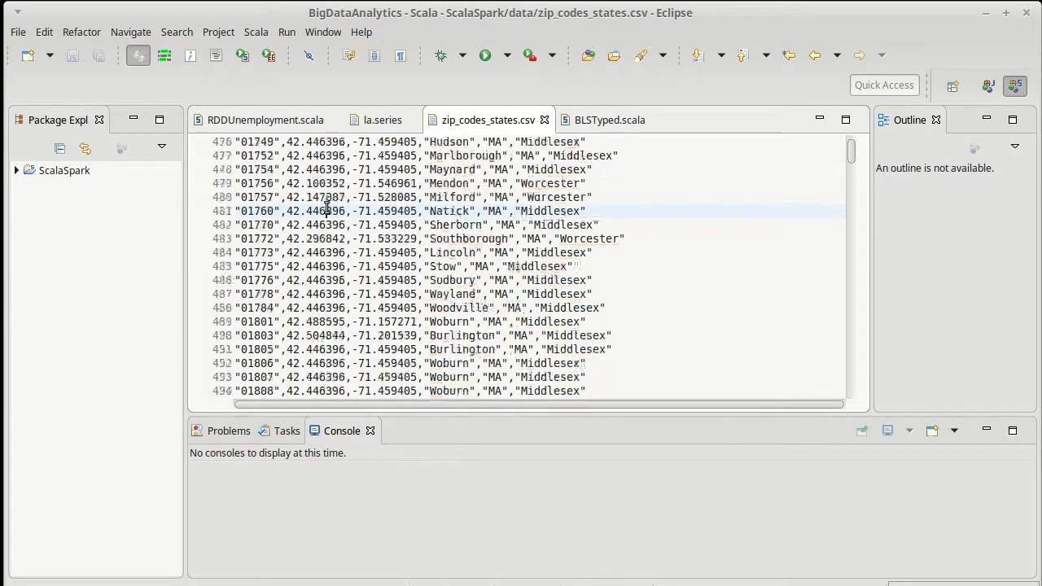
scroll("down", 3)
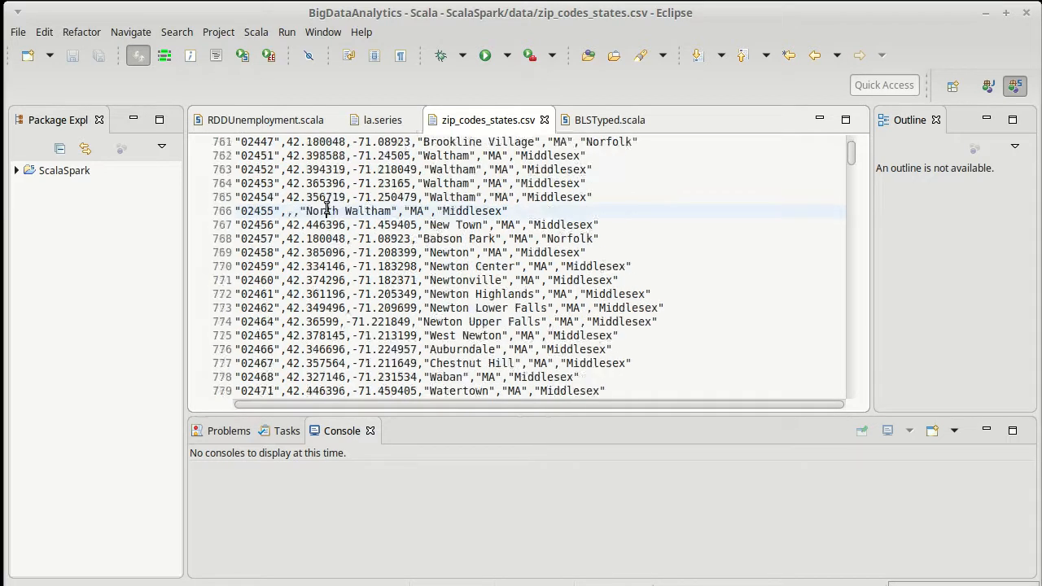
scroll("down", 3)
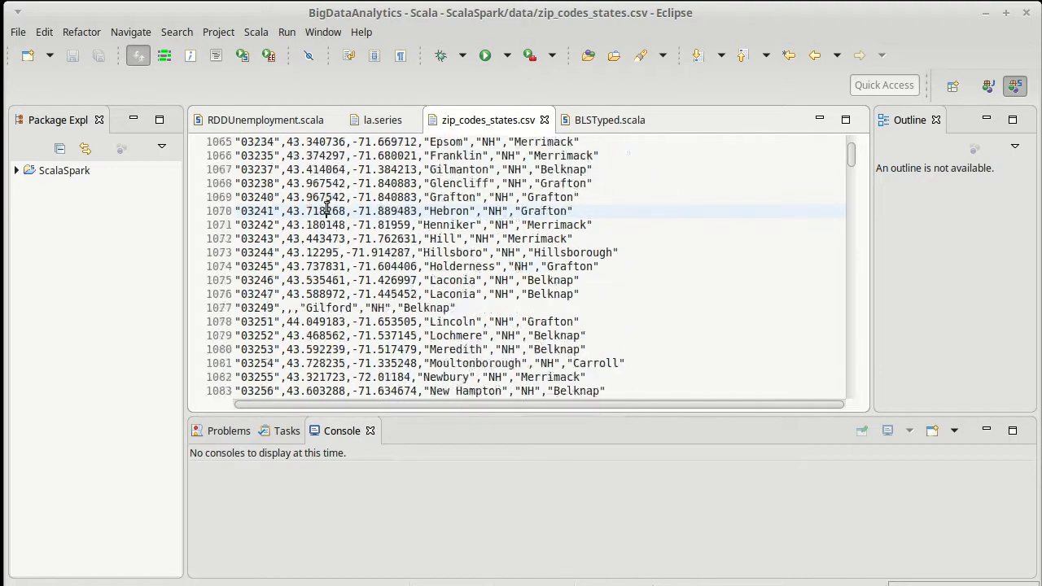
mouse_move(281, 294)
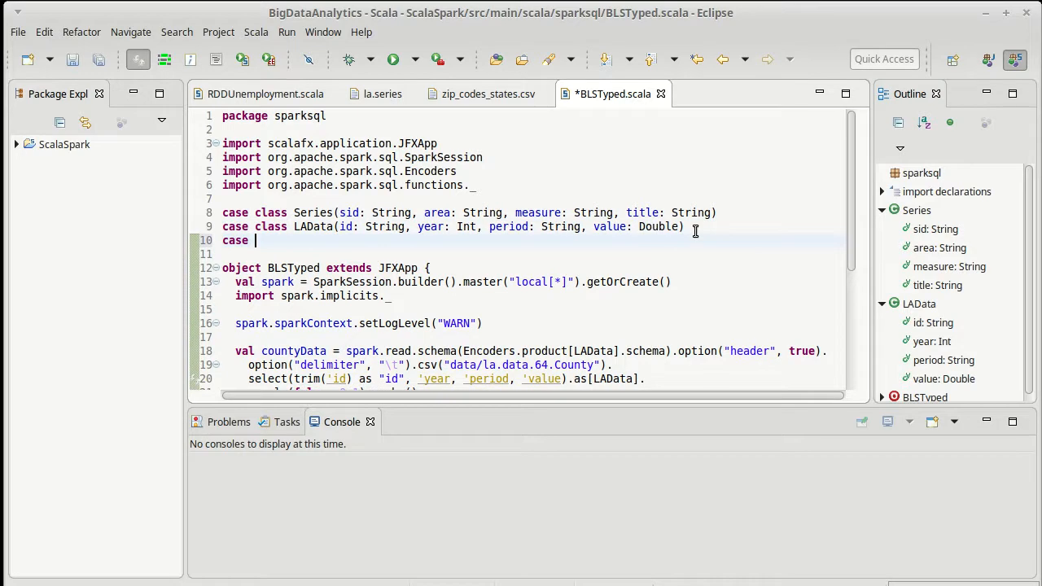
Write case class ZipData from the CSV header: zipCode String, lat/lon Double, city String, state, county.
type("class")
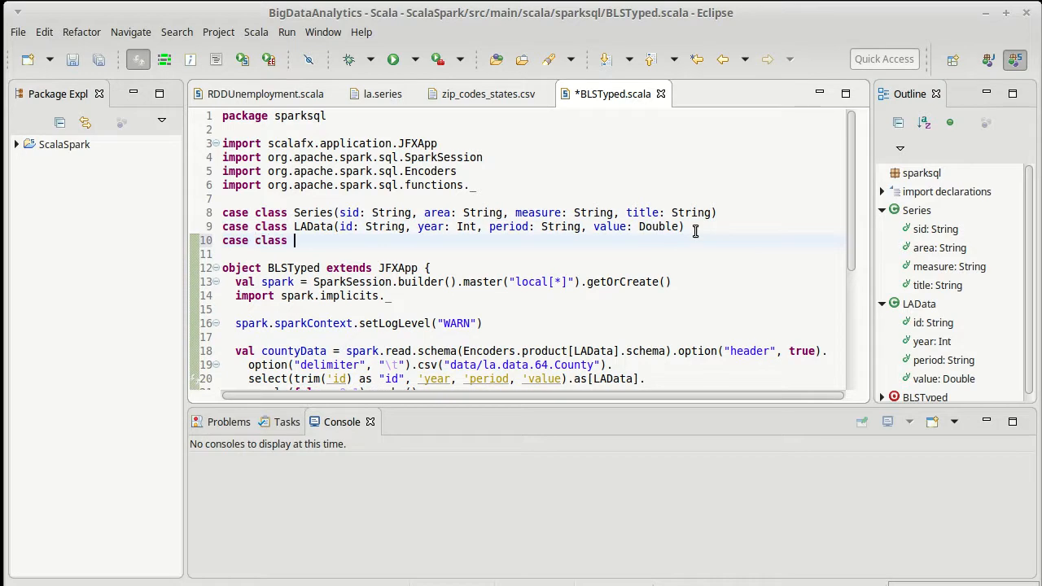
type("ZipData")
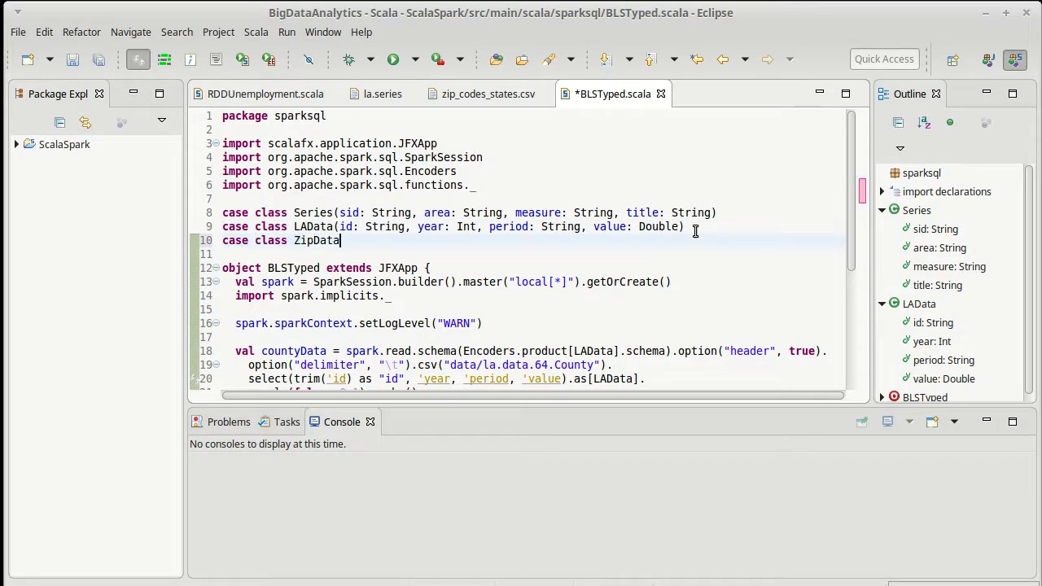
type("(\"zip_code\",\"latitude\",\"longitude\",\"city\",\"state\",\"county\")")
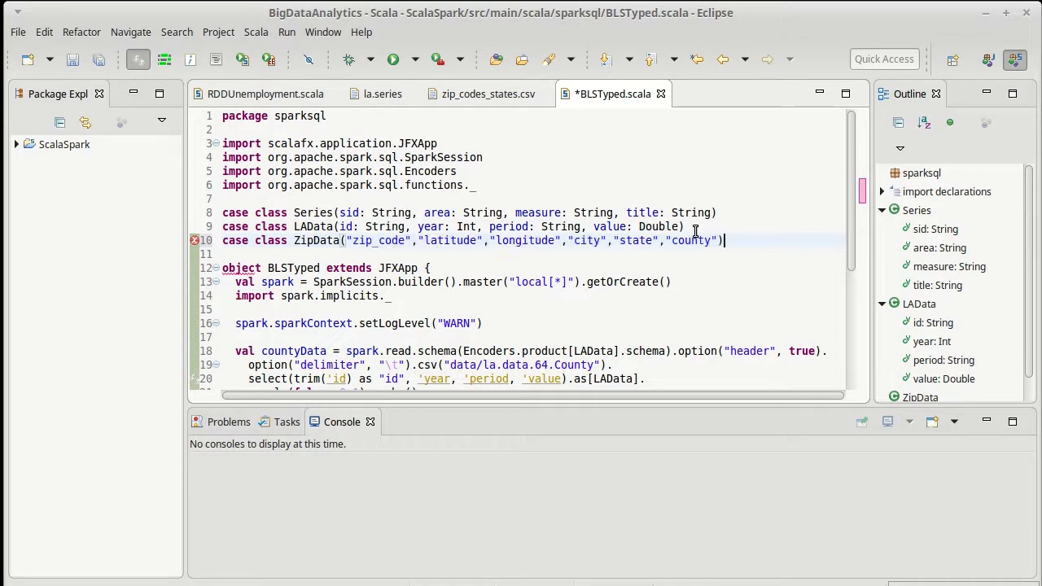
mouse_move(373, 241)
type("C")
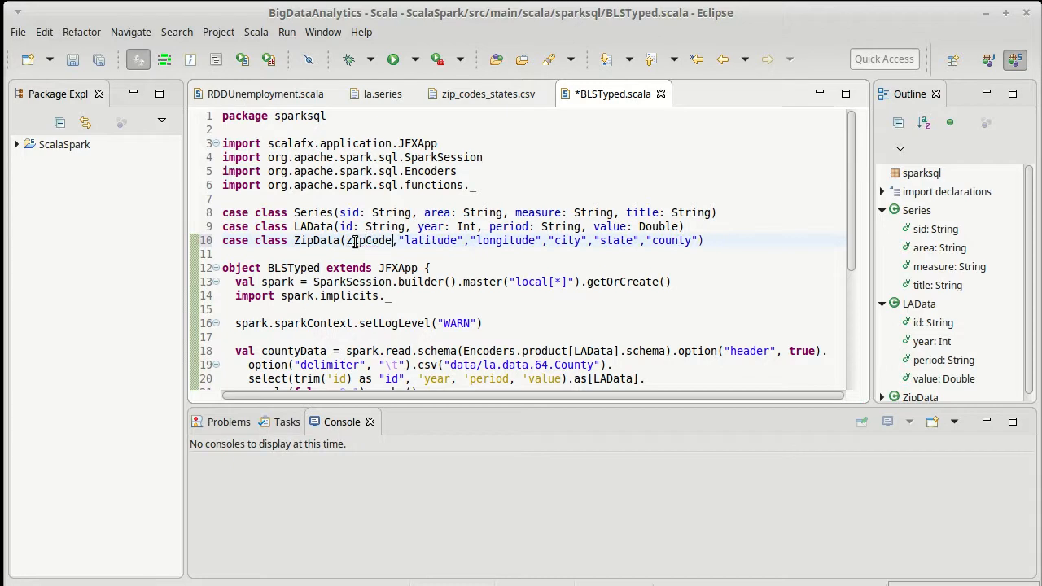
type(": String")
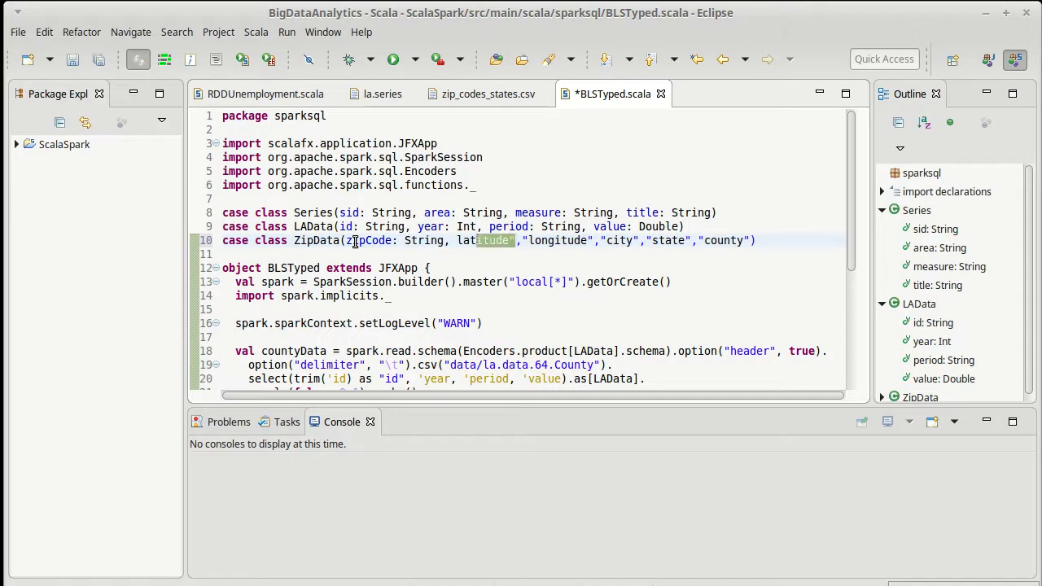
type("lat: Double")
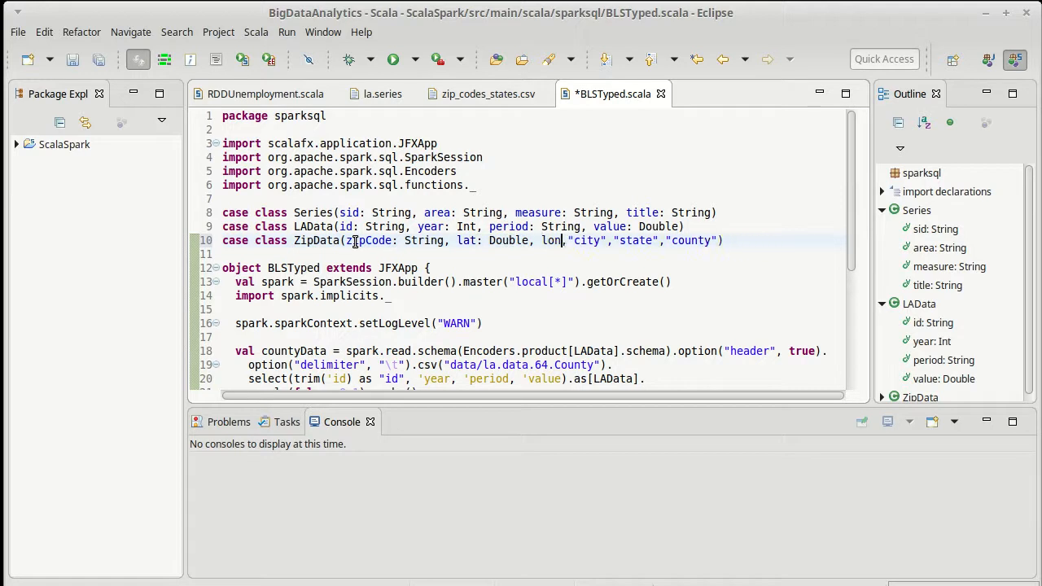
type(": Double,")
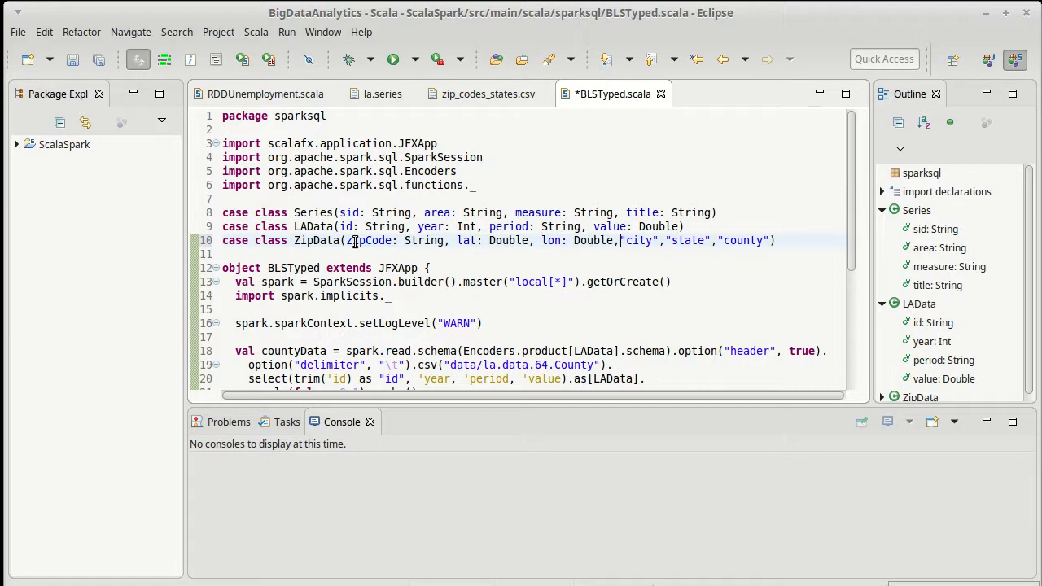
type("city:")
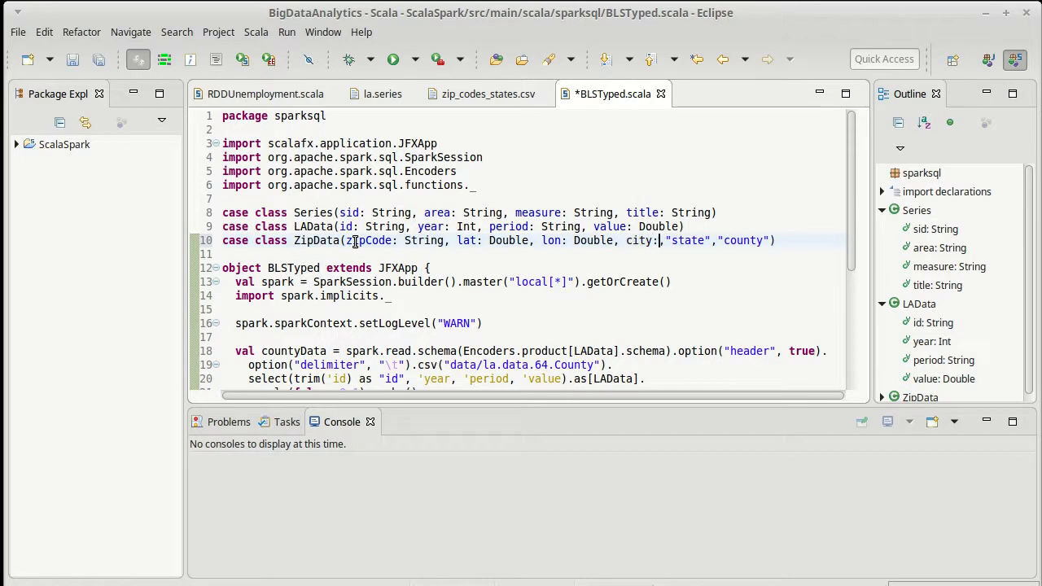
type("String,")
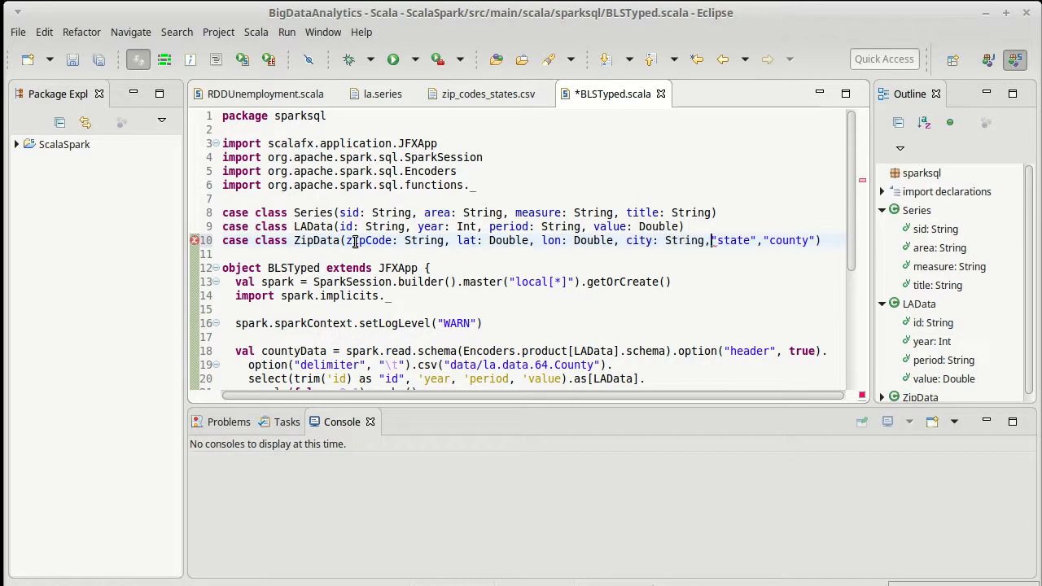
type("state")
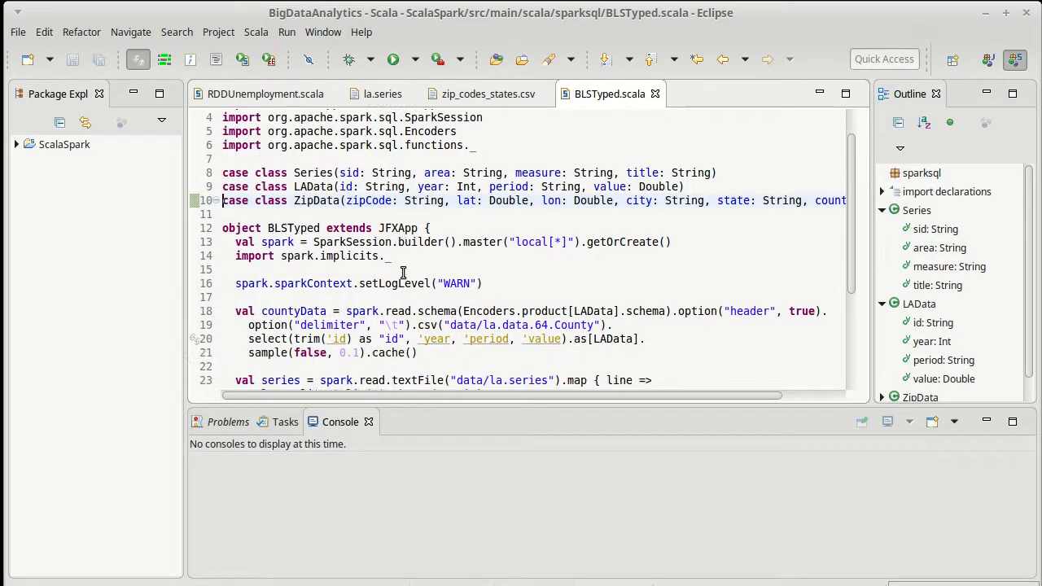
Begin a val zipData assigned from spark.read below the joined1 println.
scroll("down", 3)
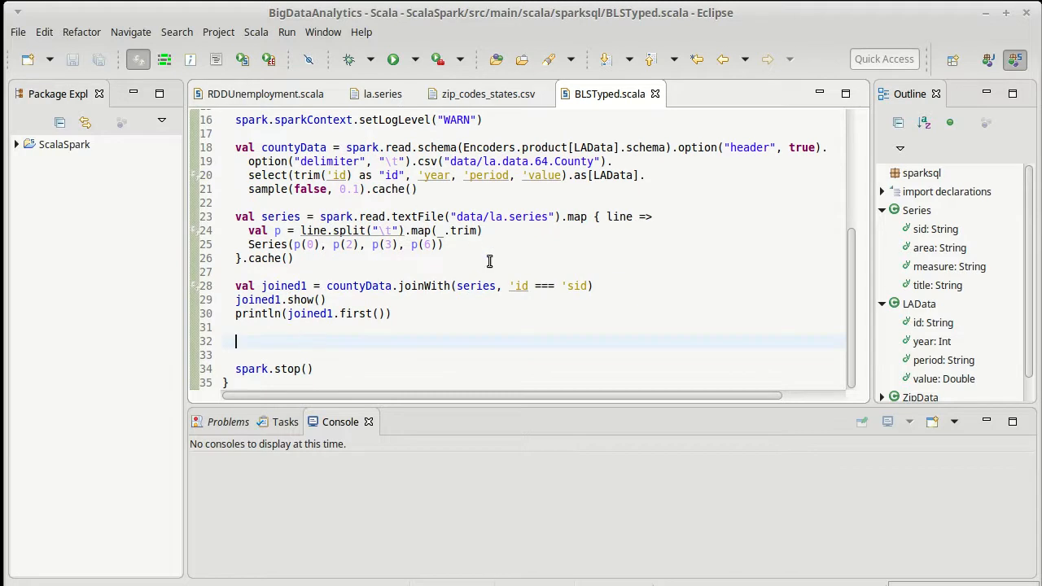
type("val zipDa")
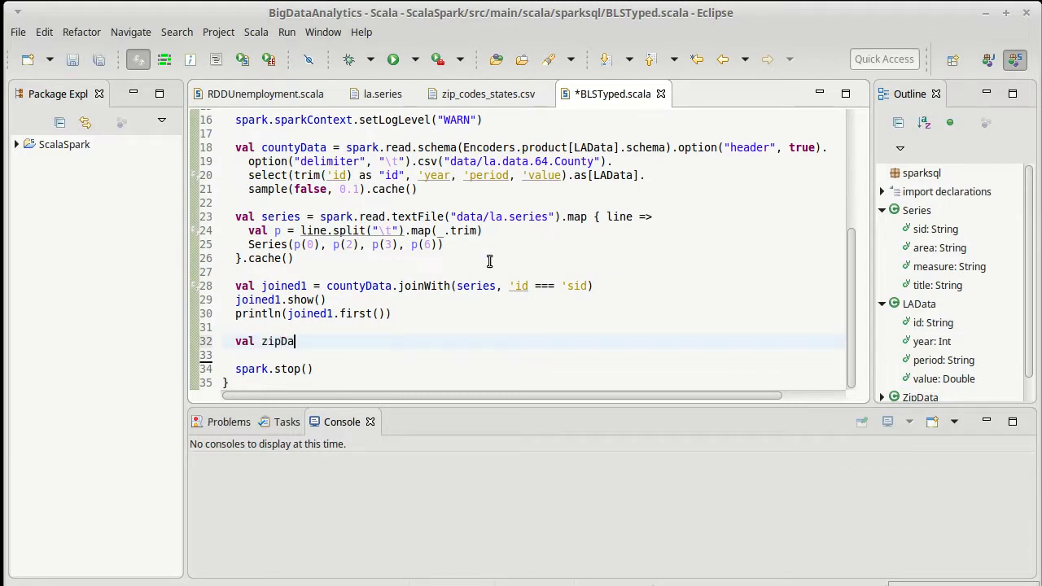
type("ta =")
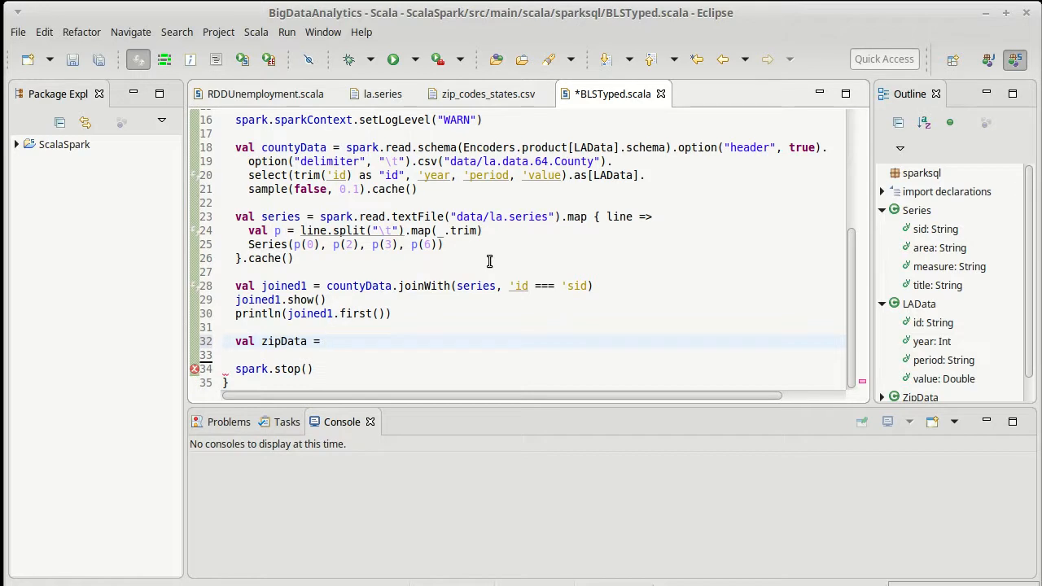
type("spark.")
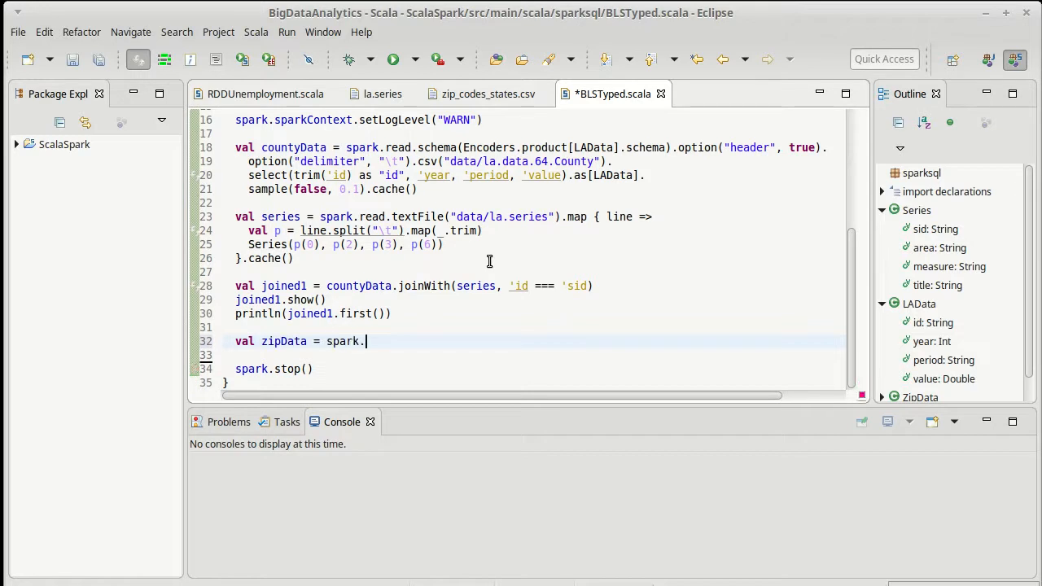
type("read.schema(schema")
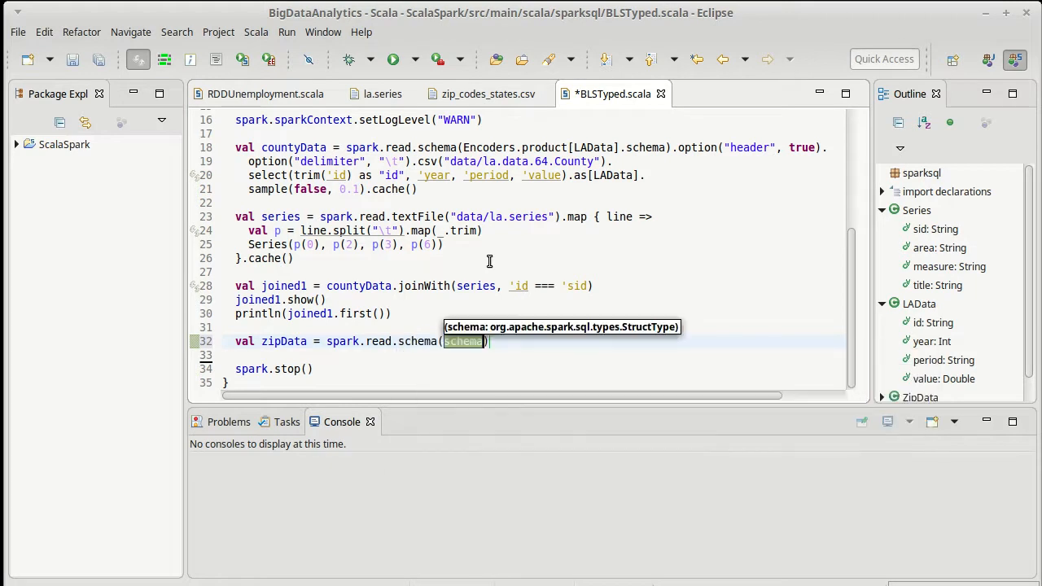
Give the read the Encoders.product[ZipData] schema and option("header", true).
type("Encorders.")
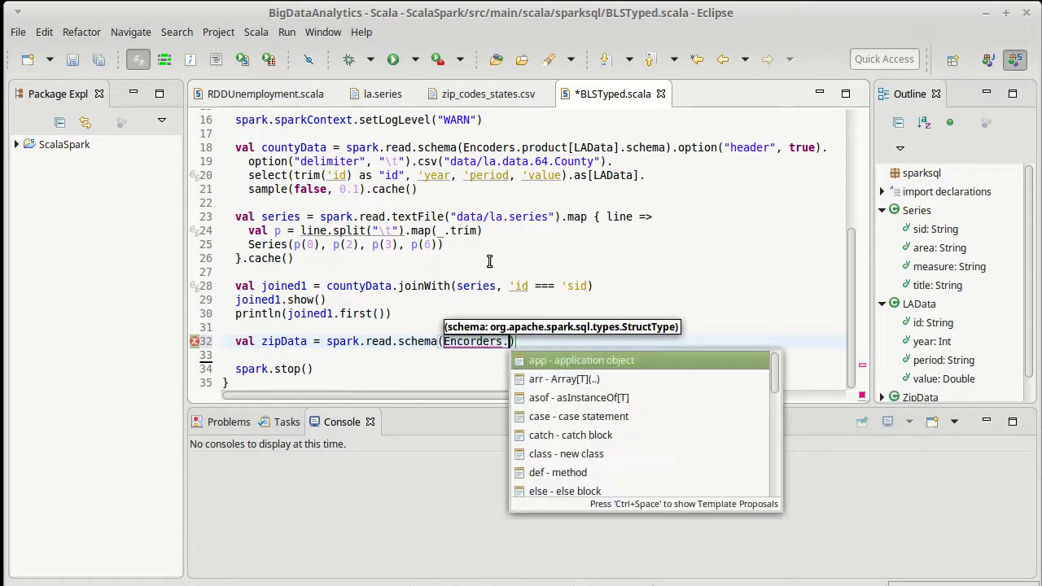
type("p")
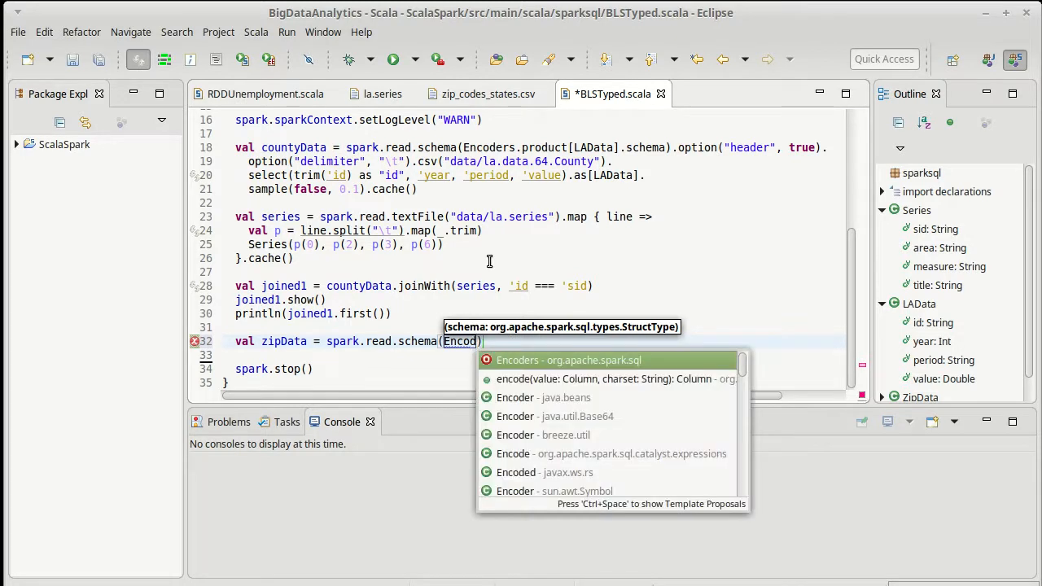
type("Encoders.product[")
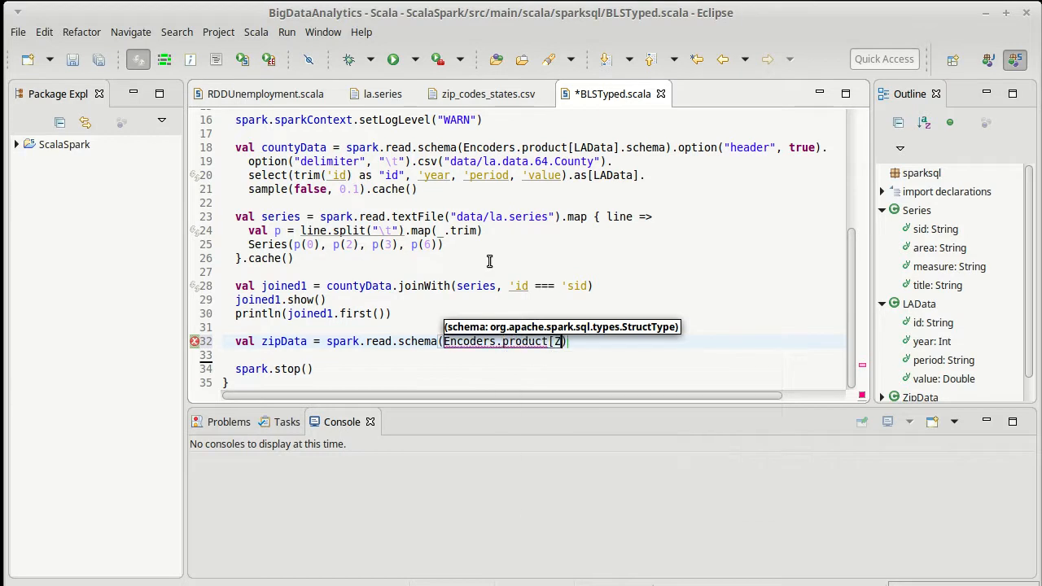
type("ZipData].schema")
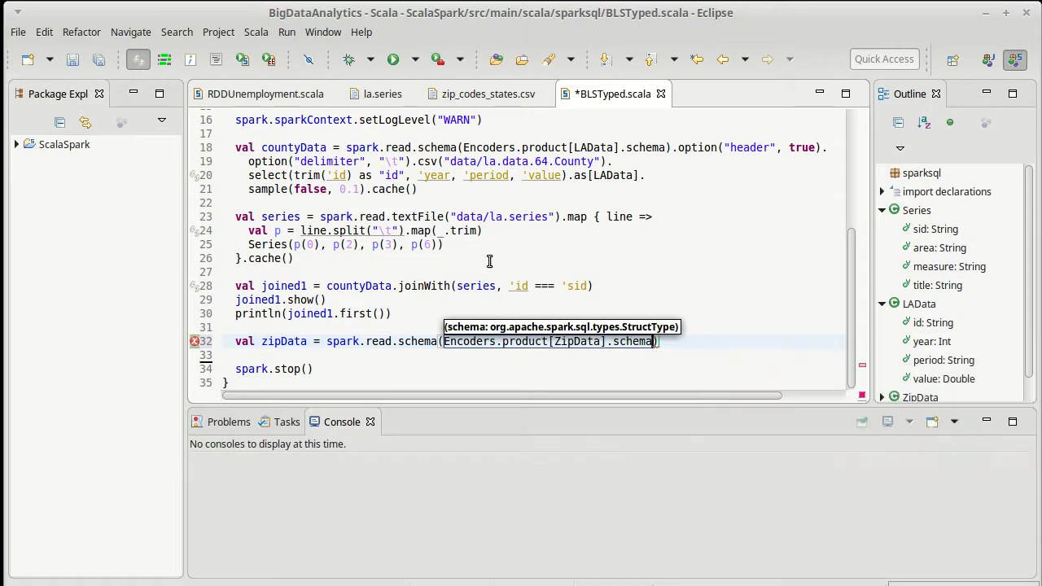
type(".option(\"")
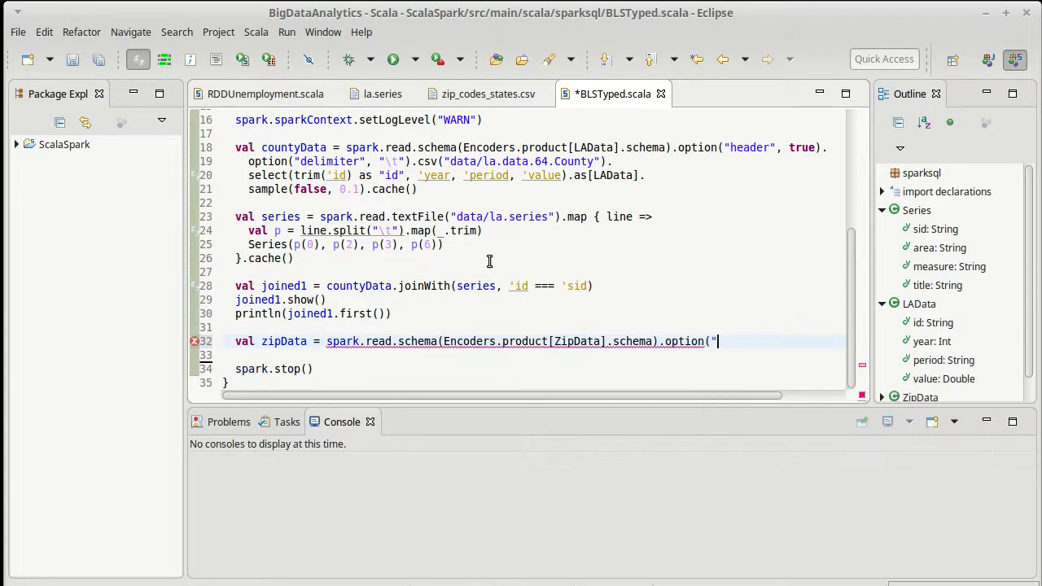
type("head")
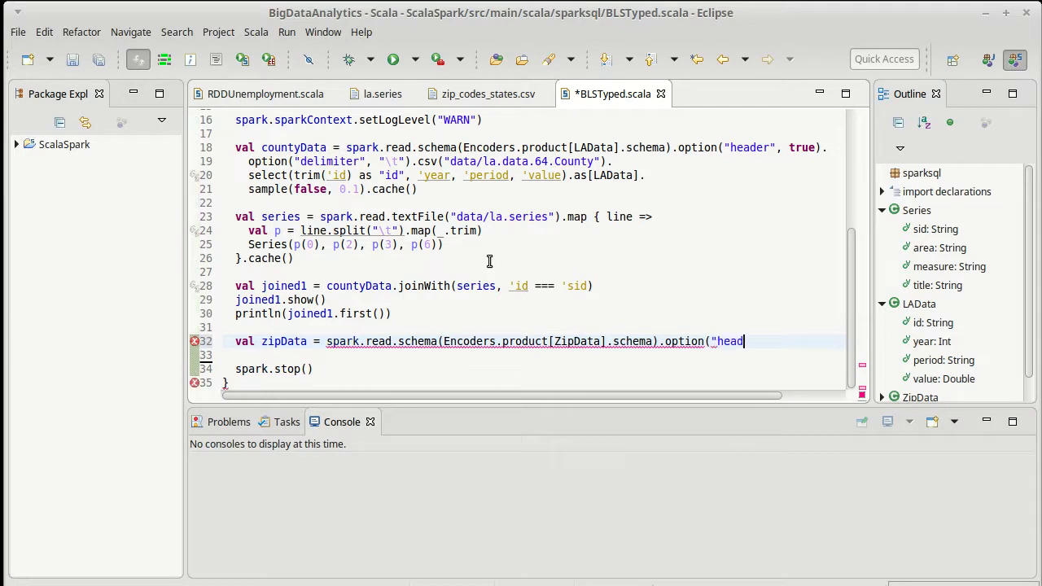
type("er\", true)")
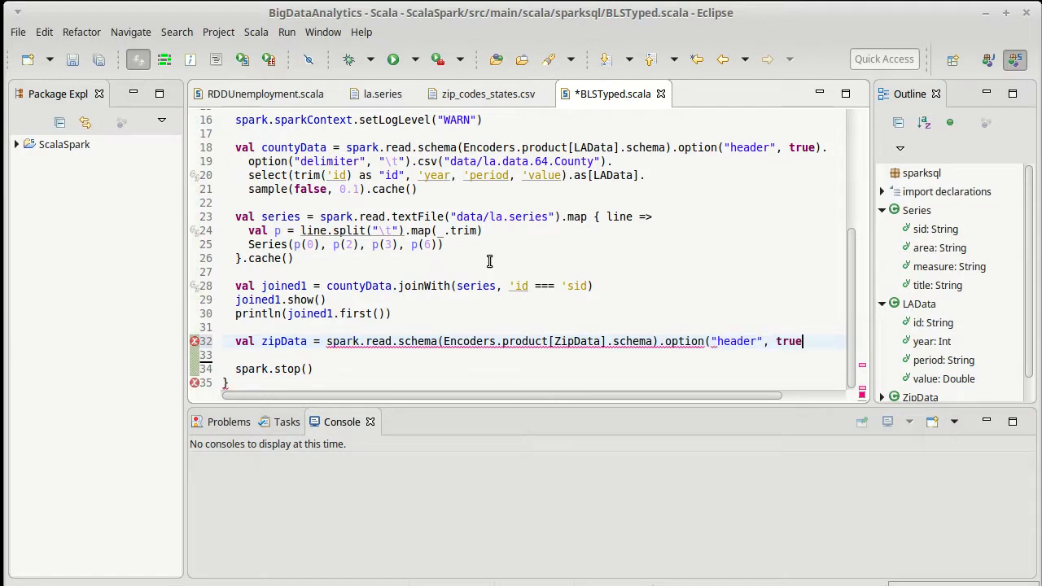
type(".")
left_click(533, 355)
type("csv(\"data")
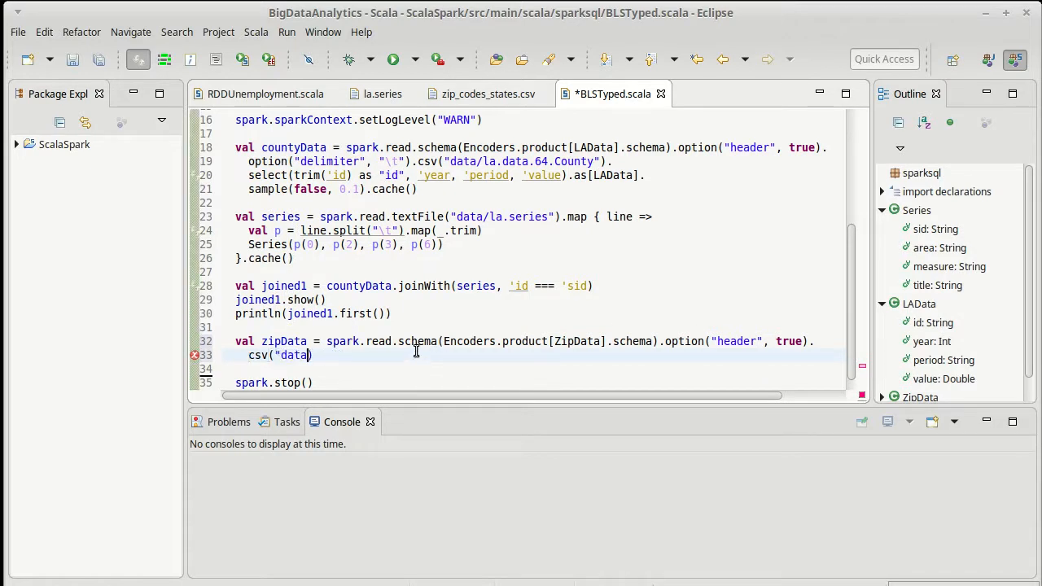
Point the zipData read at csv("data/zip_codes_states.csv") and save the file.
type("/zip")
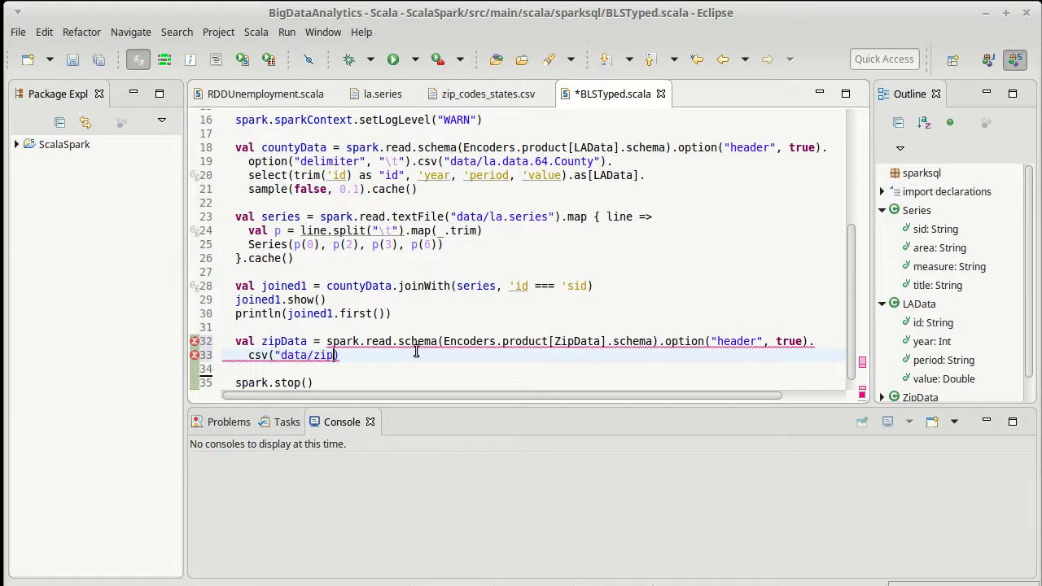
type("_codes_st")
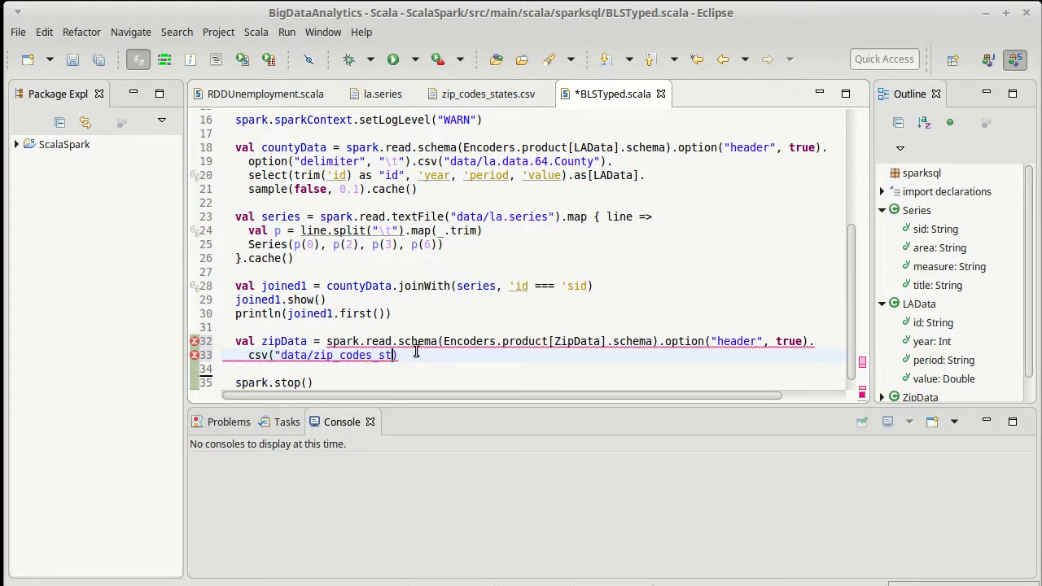
type("ates.csv)")
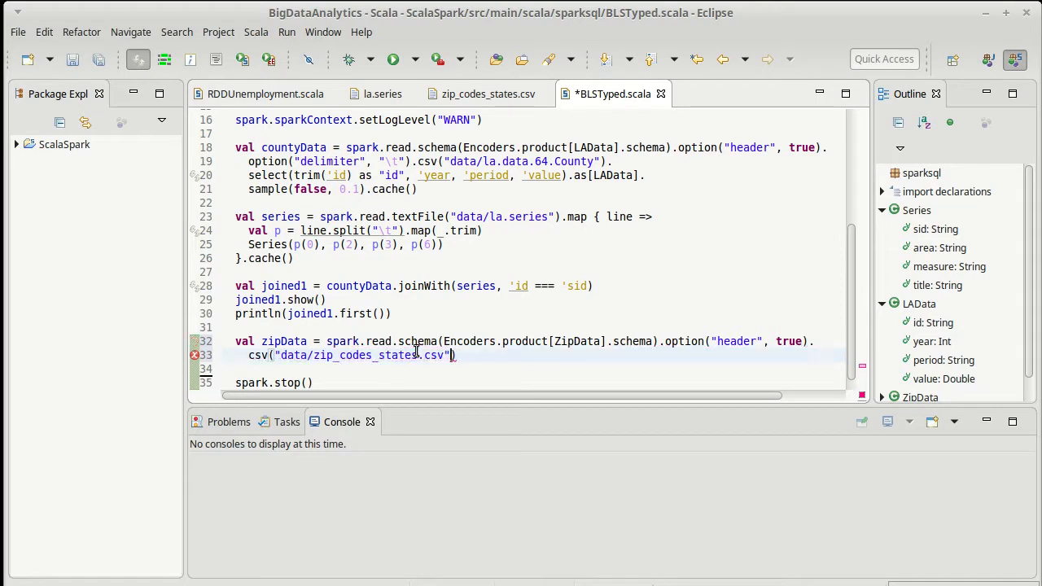
key("ctrl+s")
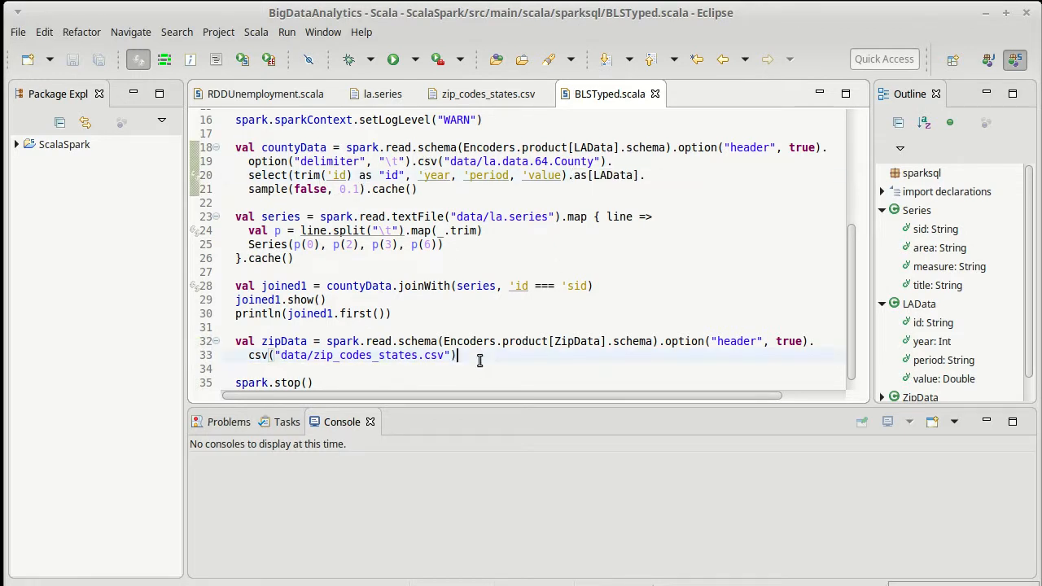
mouse_move(273, 342)
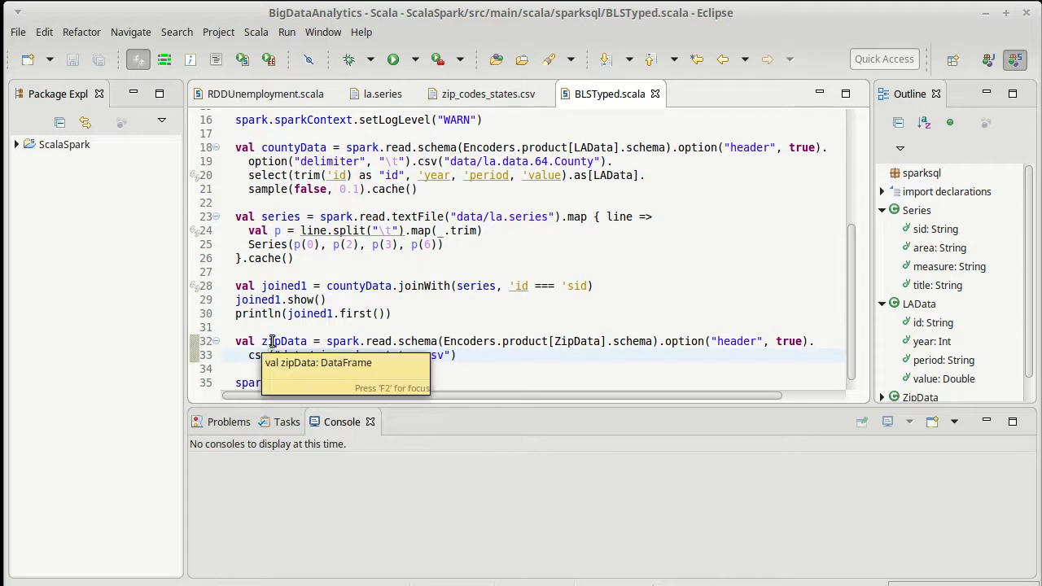
Append .as[ZipData] to the end of the zipData read on line 33.
left_click(466, 355)
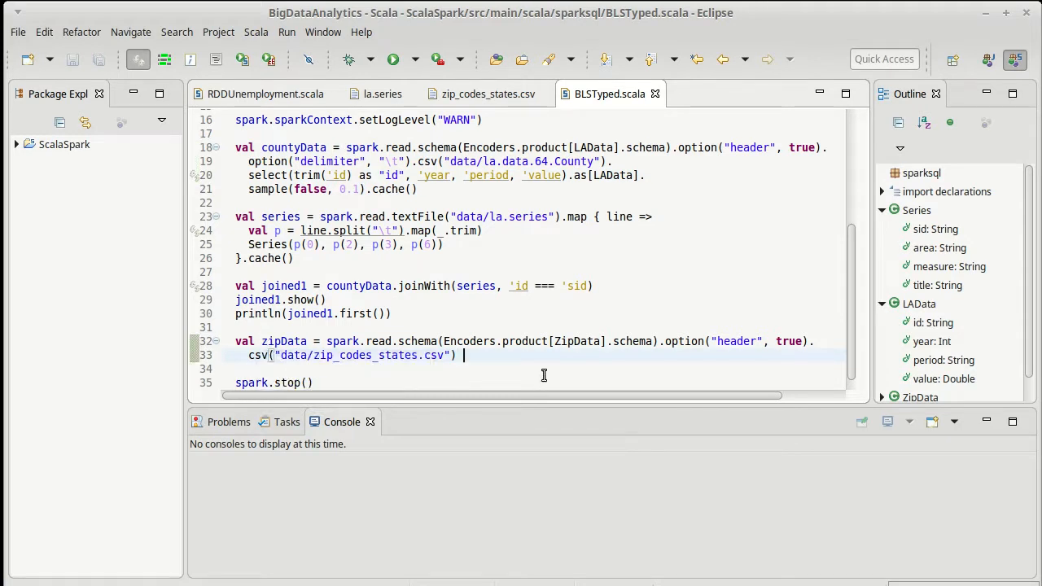
type(".as[Z")
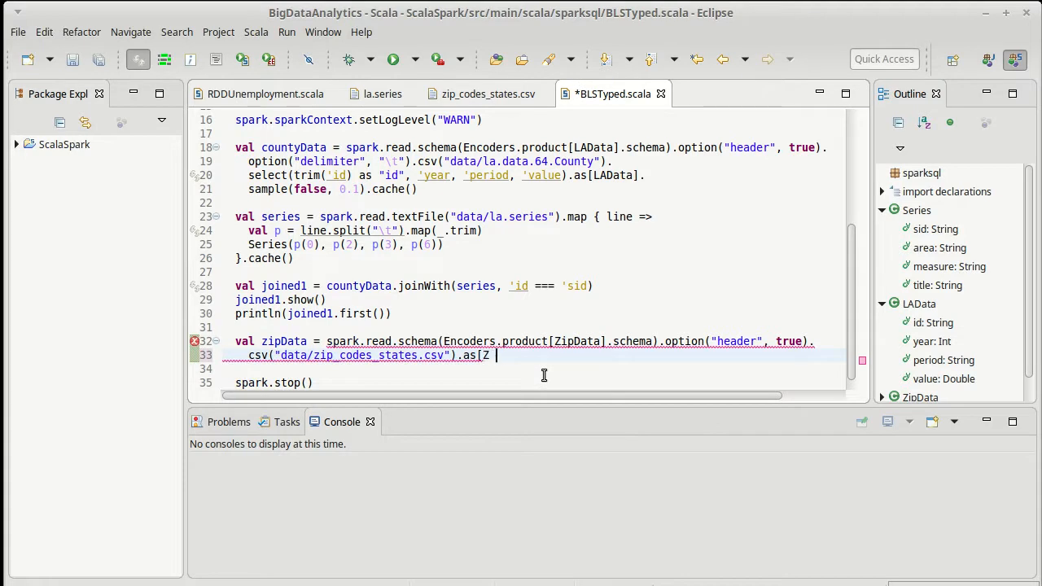
type("ip")
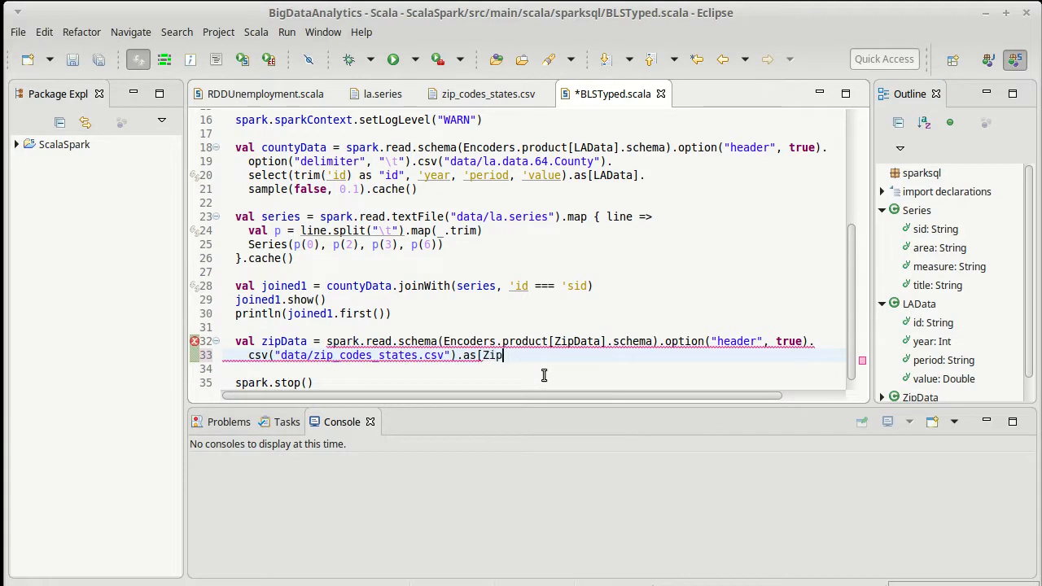
type("Data]")
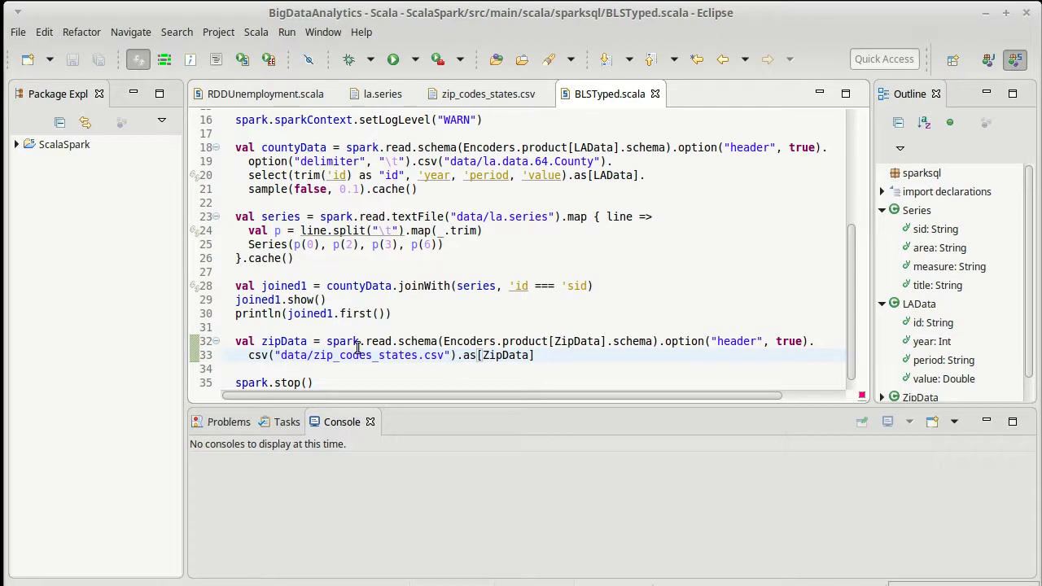
mouse_move(283, 341)
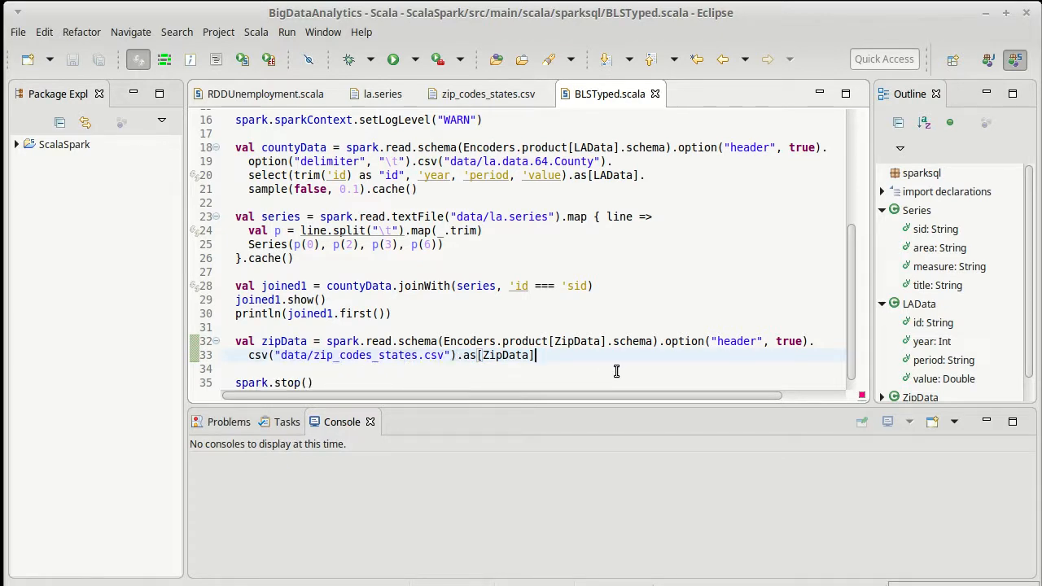
Chain .filter('lat.isNotNull).cache() onto the zipData read.
type(".")
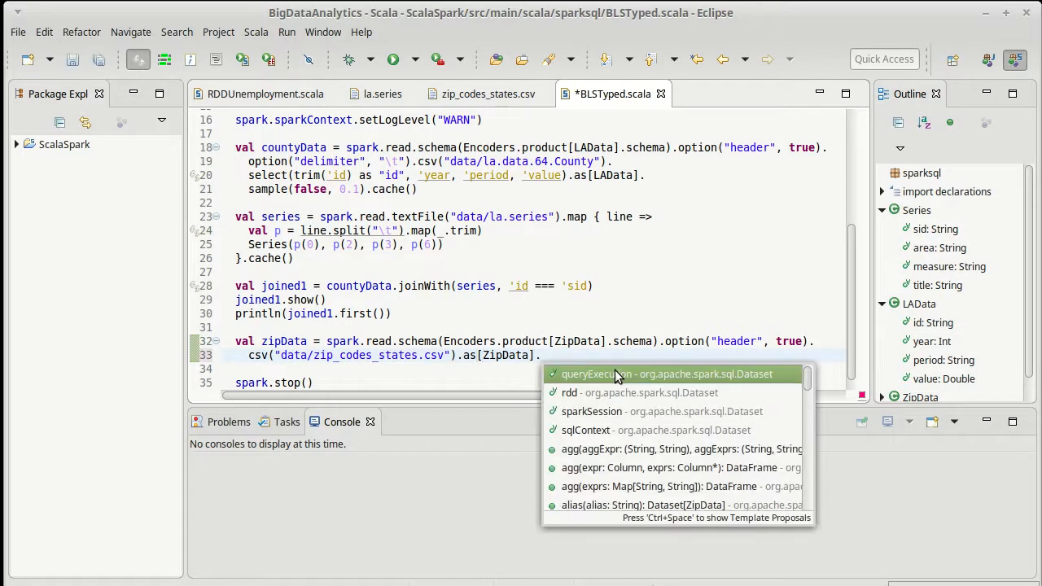
type(".filter")
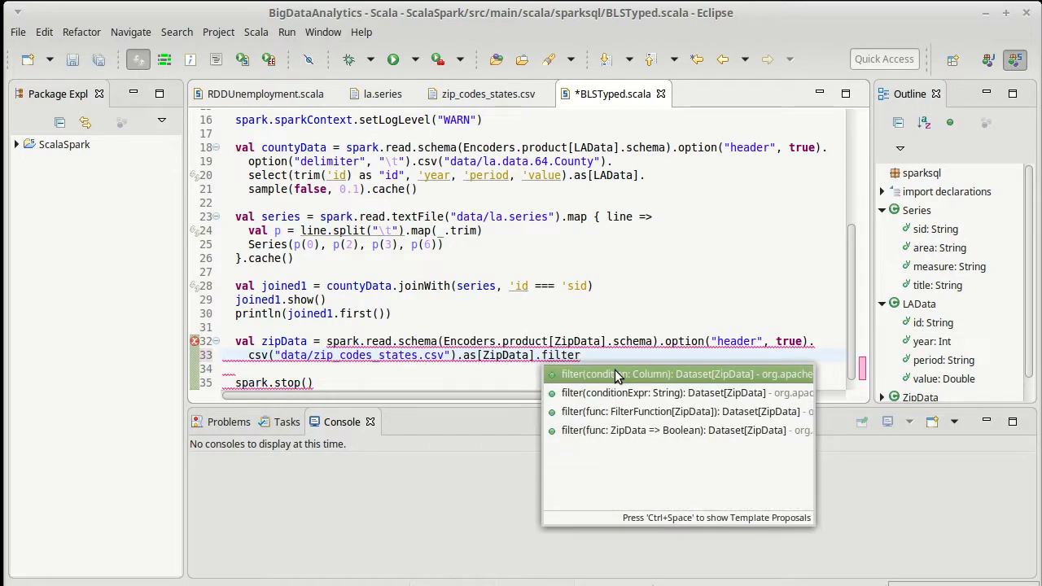
type("('")
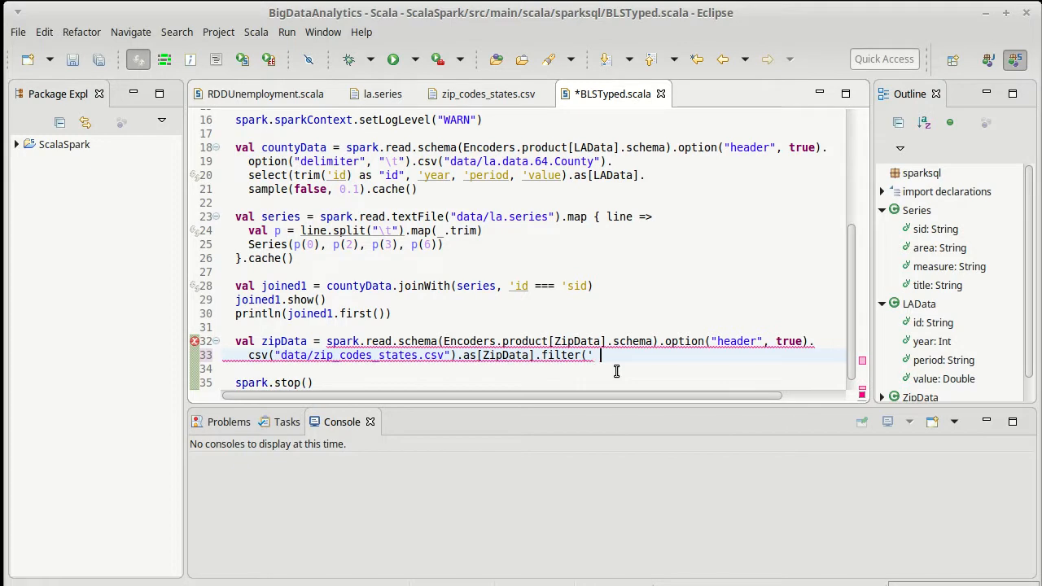
type("lat.")
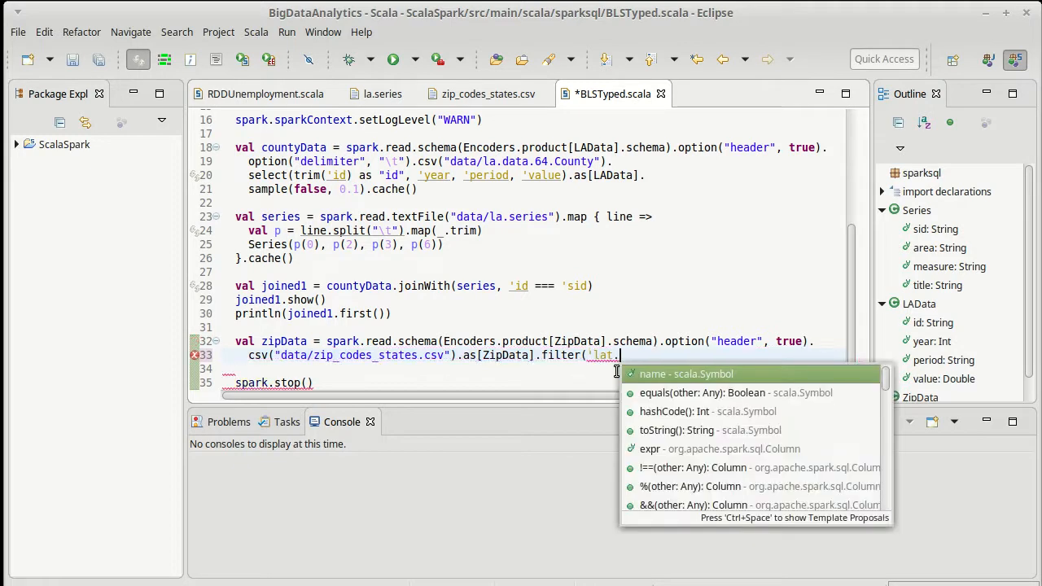
type("is")
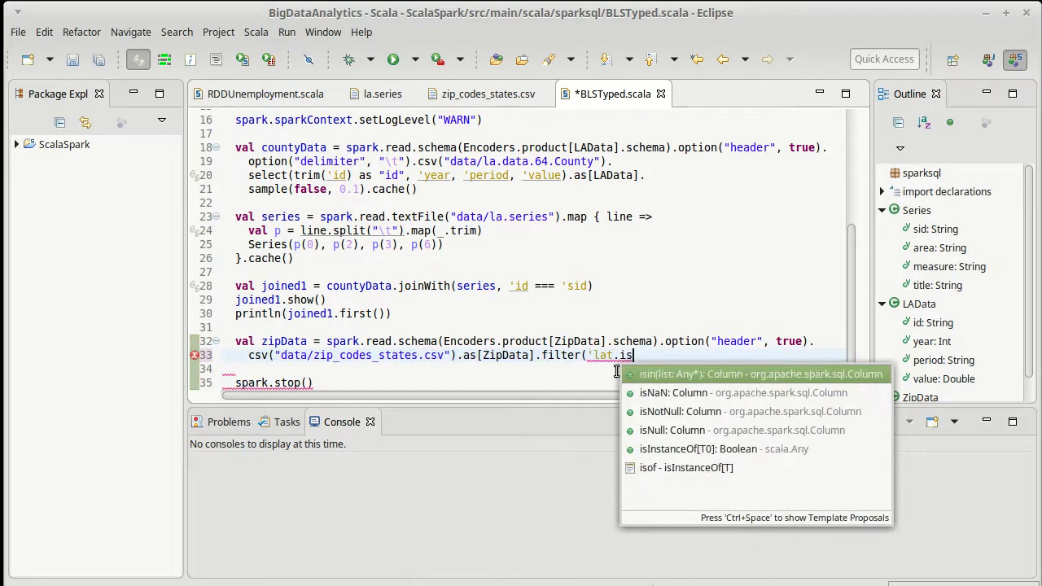
left_click(680, 411)
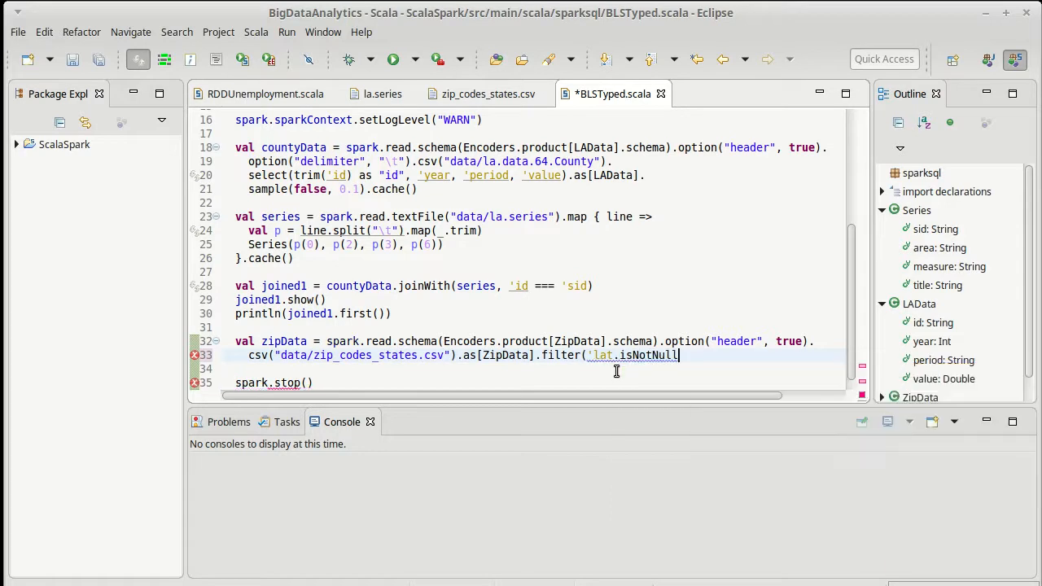
type(".cache(")
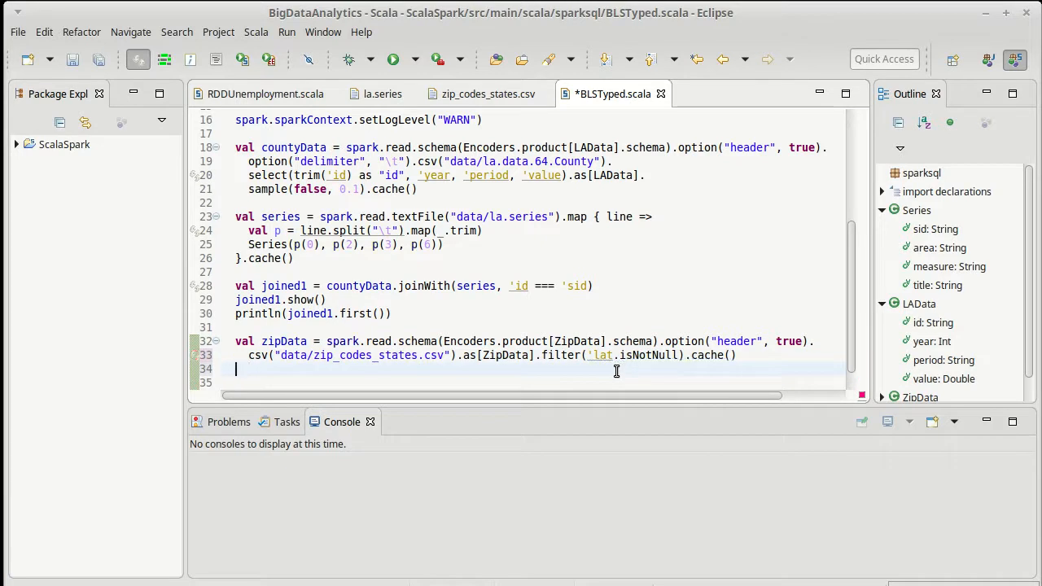
Add a zipData.show call on a new line after the cached read.
type("zipData.sho")
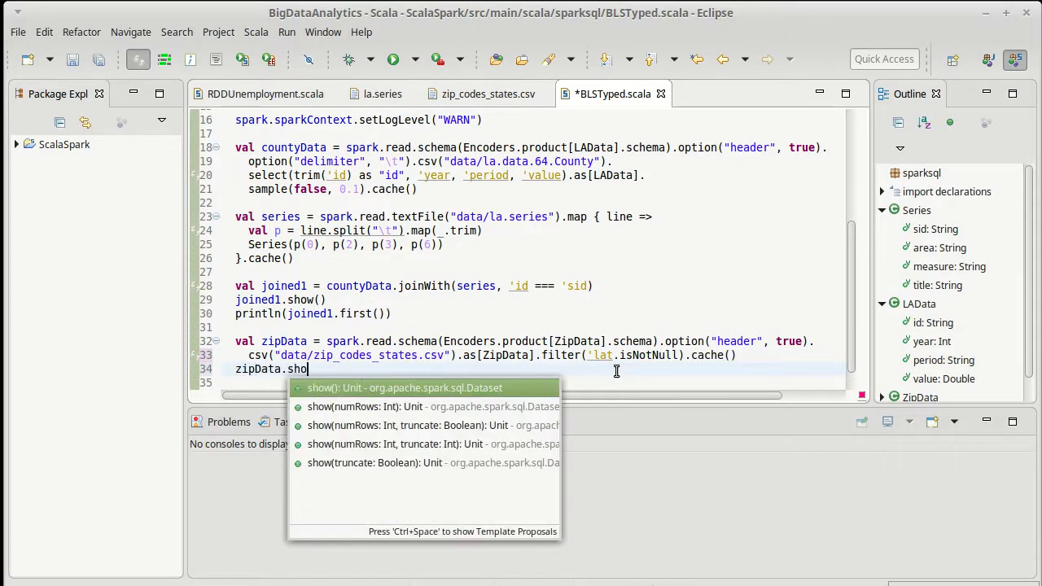
key("Escape")
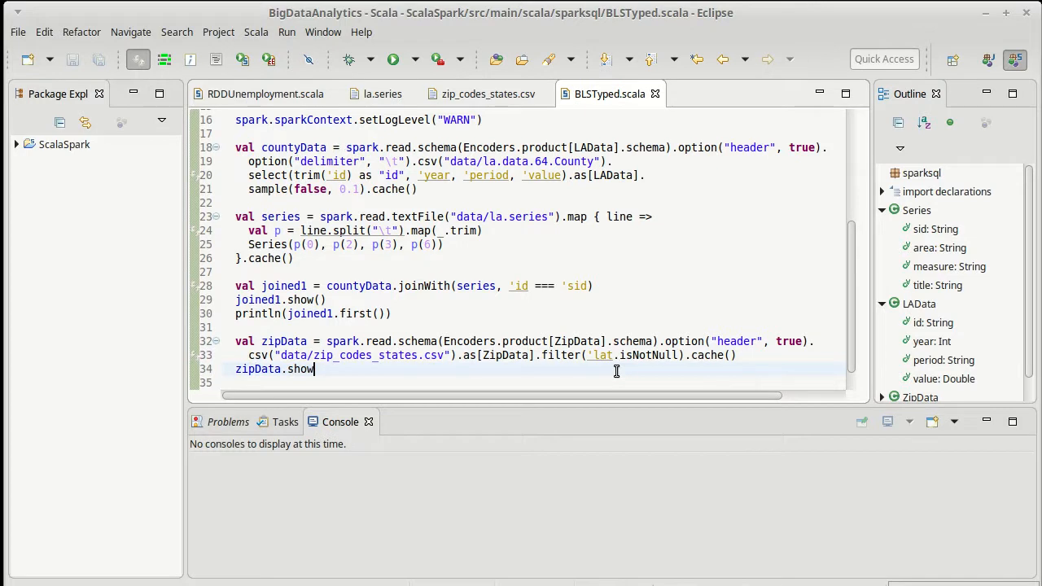
Run BLSTyped as a Scala application to print the zip code rows.
left_click(381, 59)
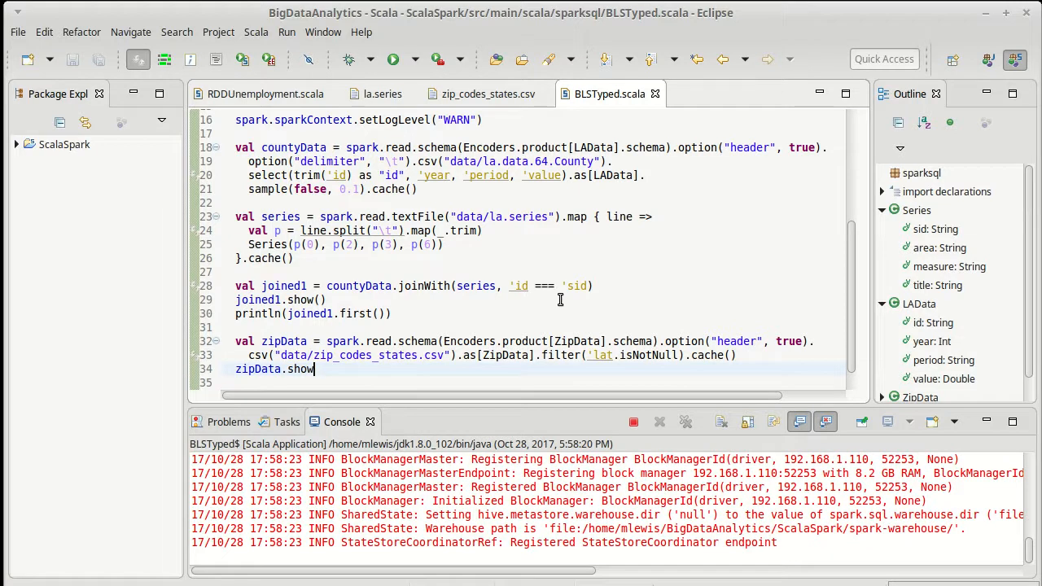
mouse_move(604, 527)
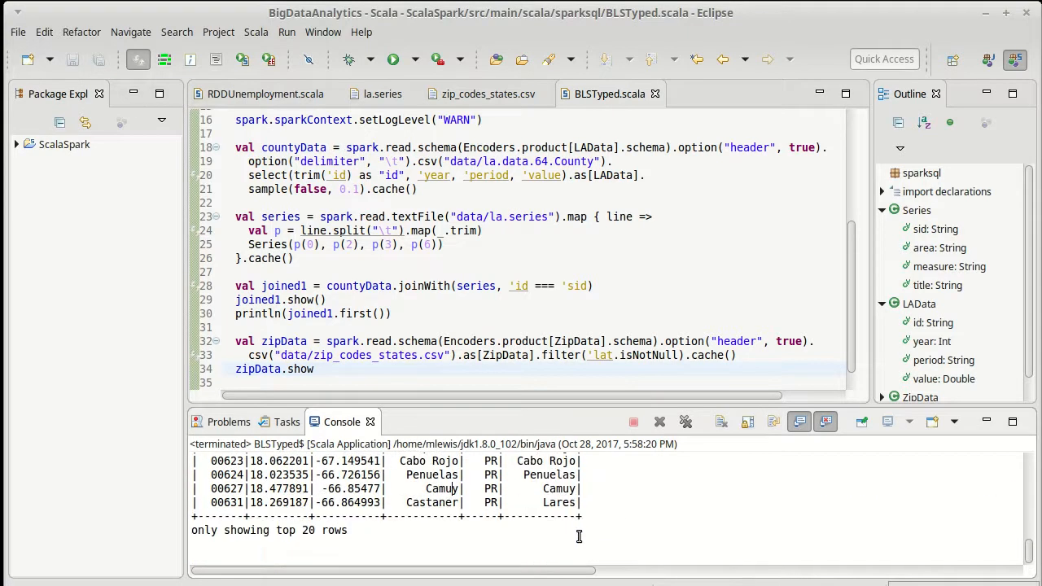
mouse_move(552, 518)
type("case class ZipCountyData(lat: Double, lon: Double, city: String, state: String, county: String)")
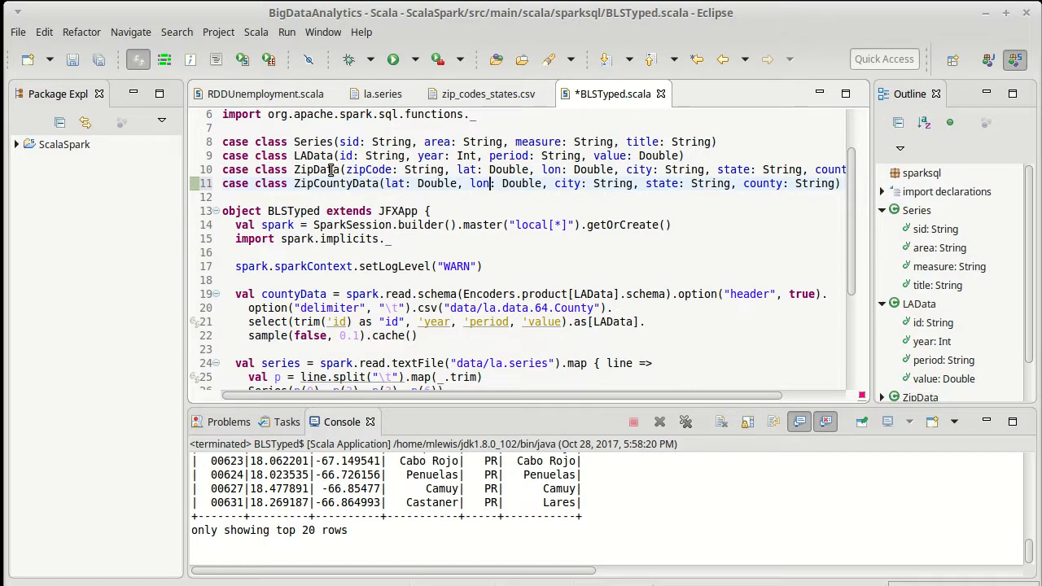
Delete city from ZipCountyData, leaving lat, lon, state and county, and save.
double_click(571, 183)
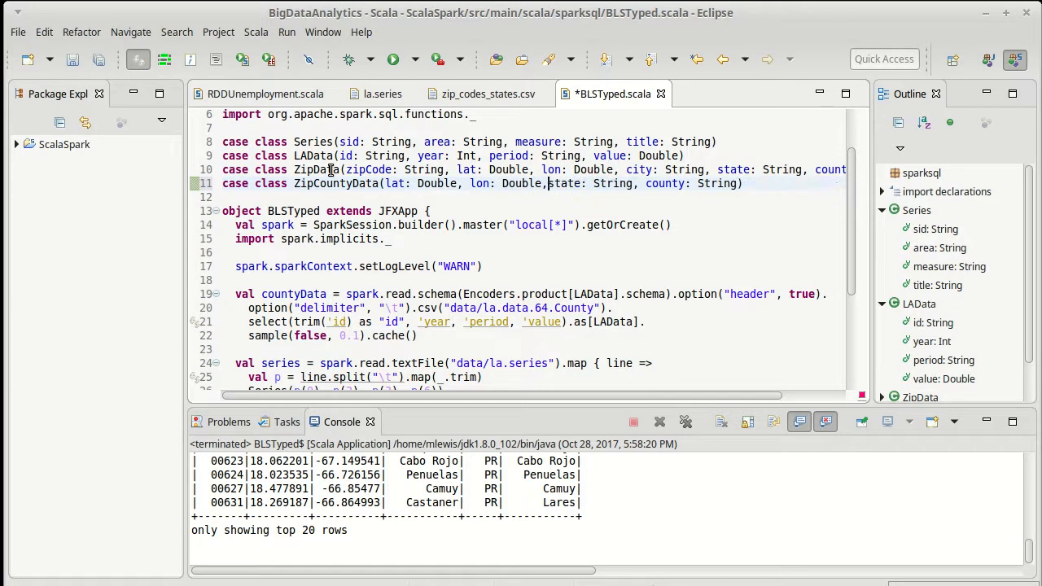
key("ctrl+s")
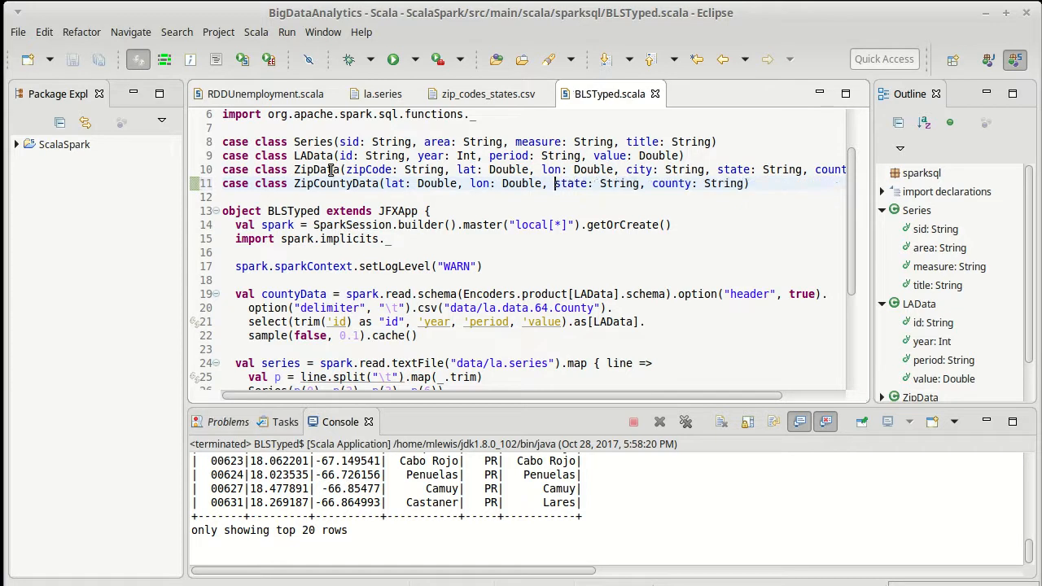
double_click(573, 183)
type("val")
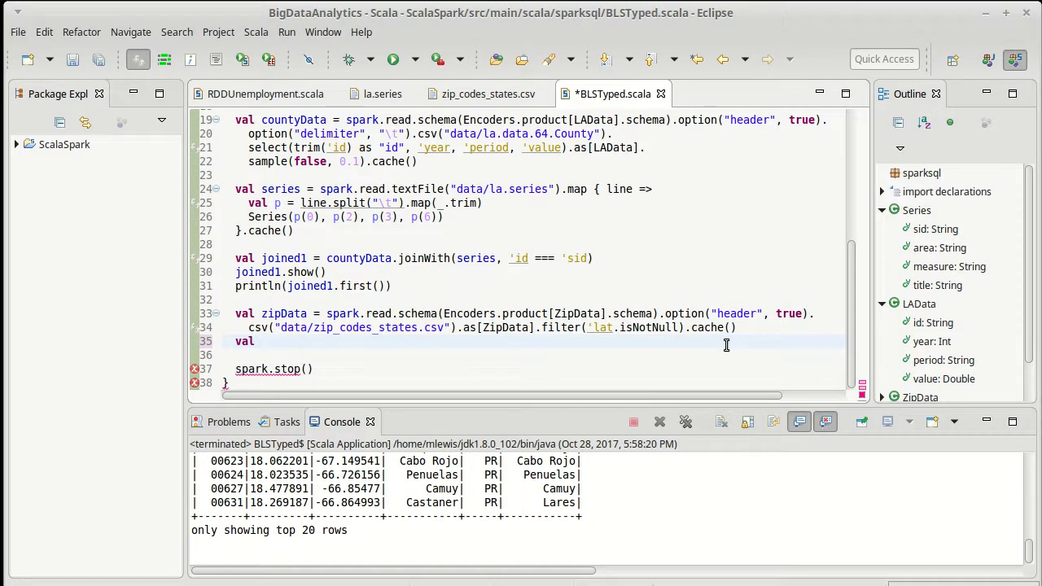
Define val countyLocs = zipData.groupByKey(zd => zd.county -> zd.state) and save.
type("countyL")
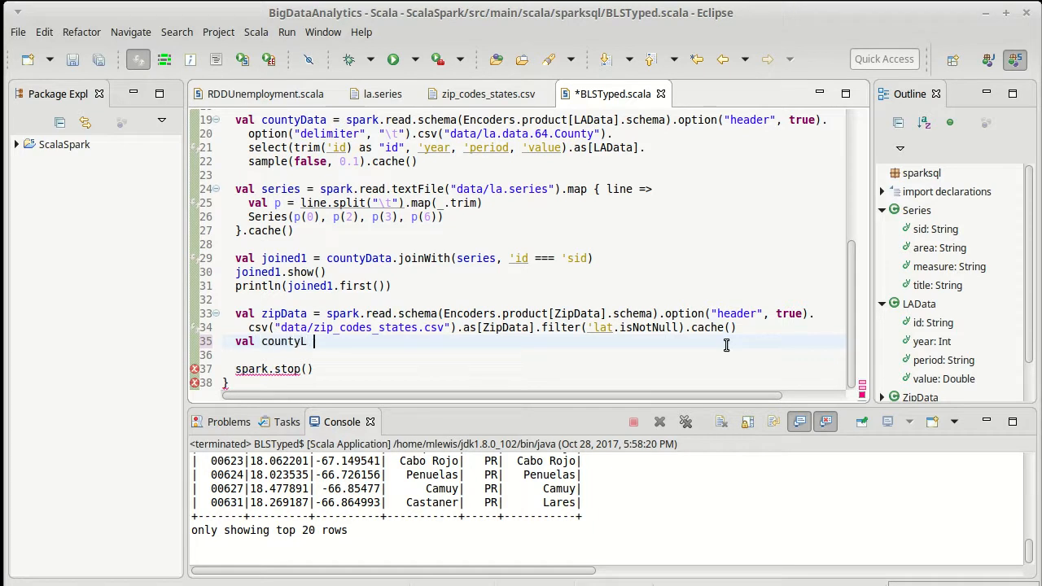
type("ocs =")
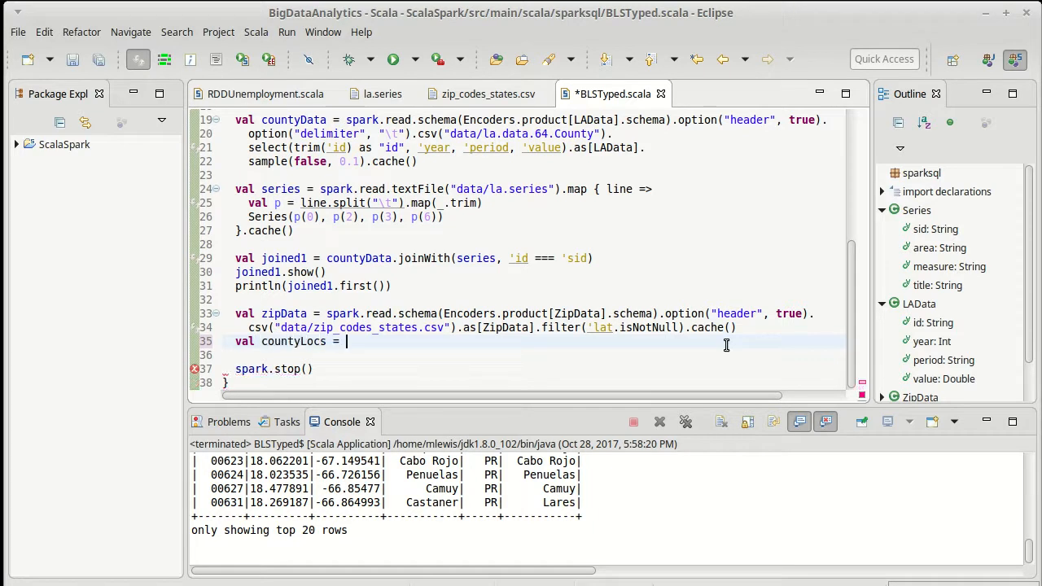
type("zipData")
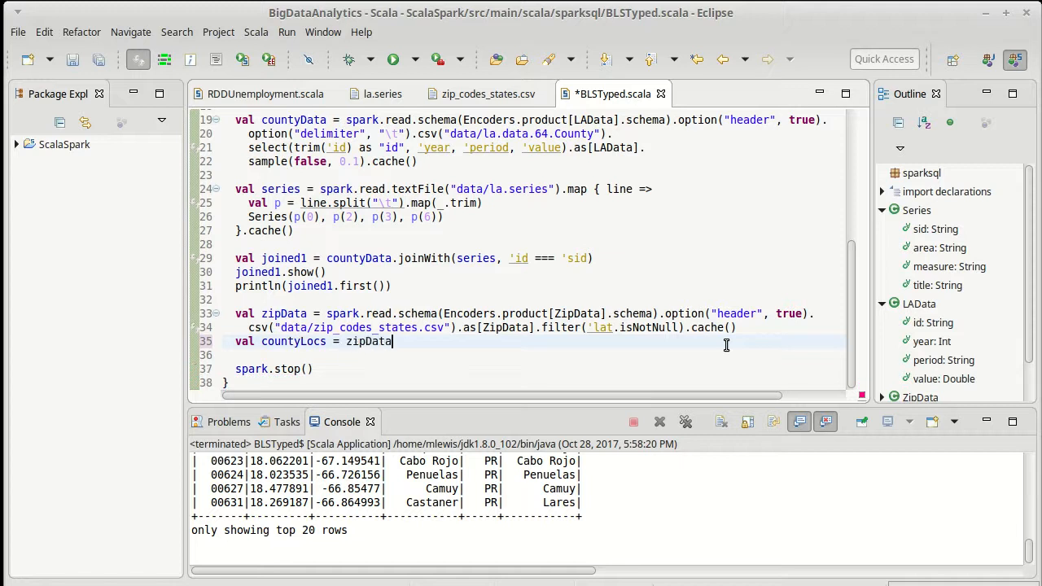
type(".")
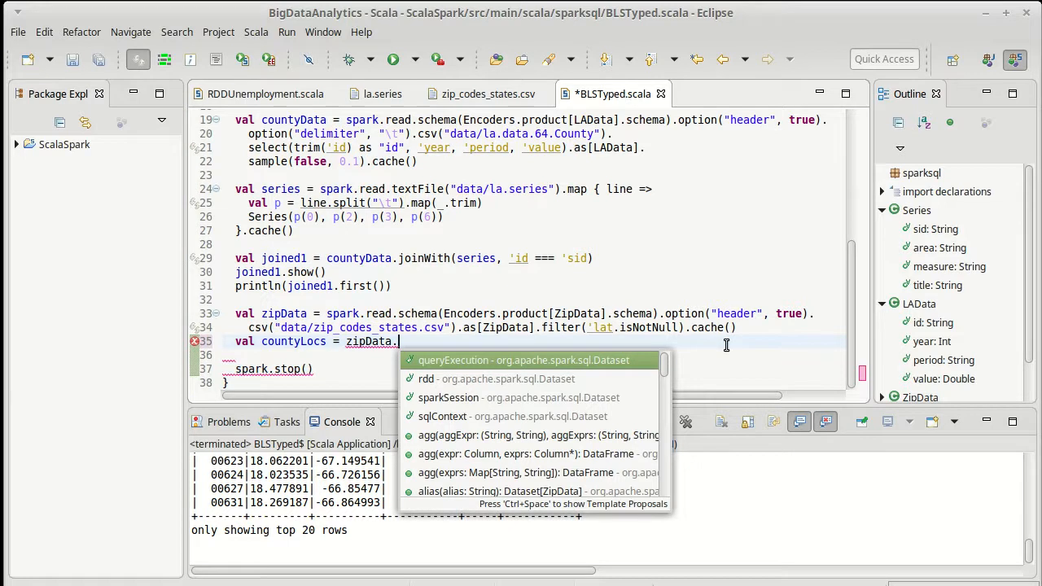
type("grou")
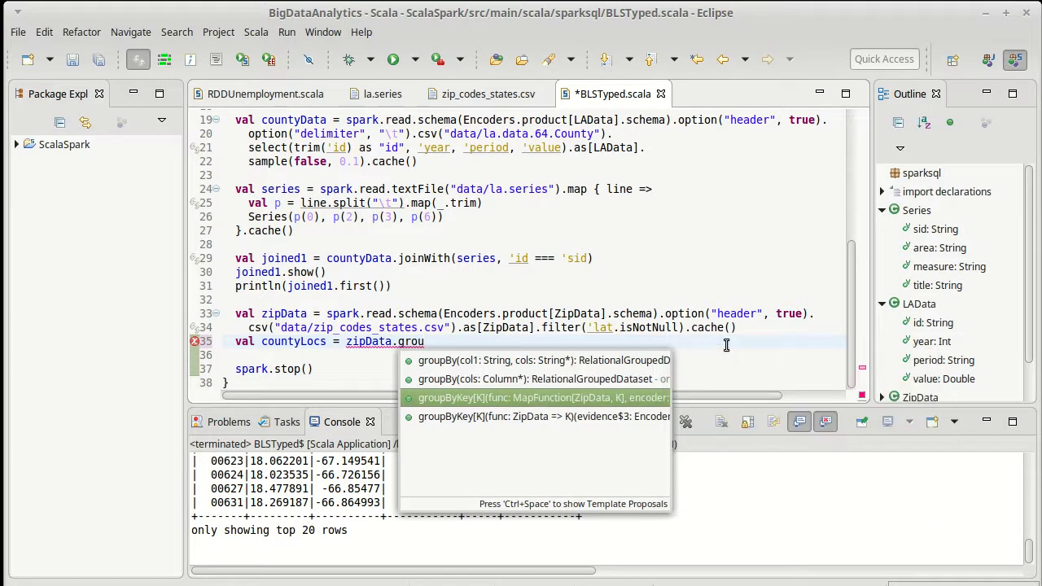
left_click(534, 416)
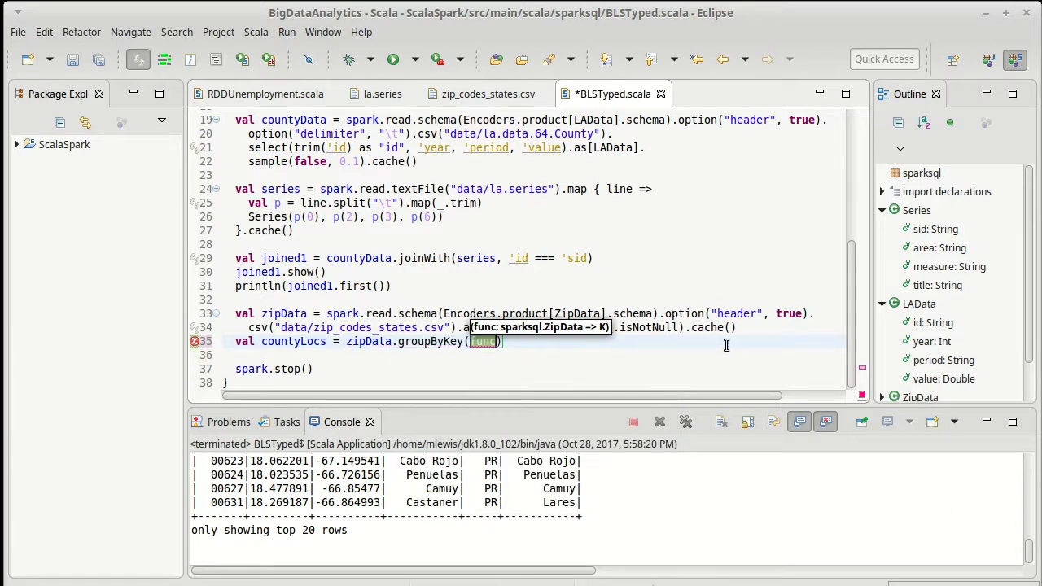
type("zd =>")
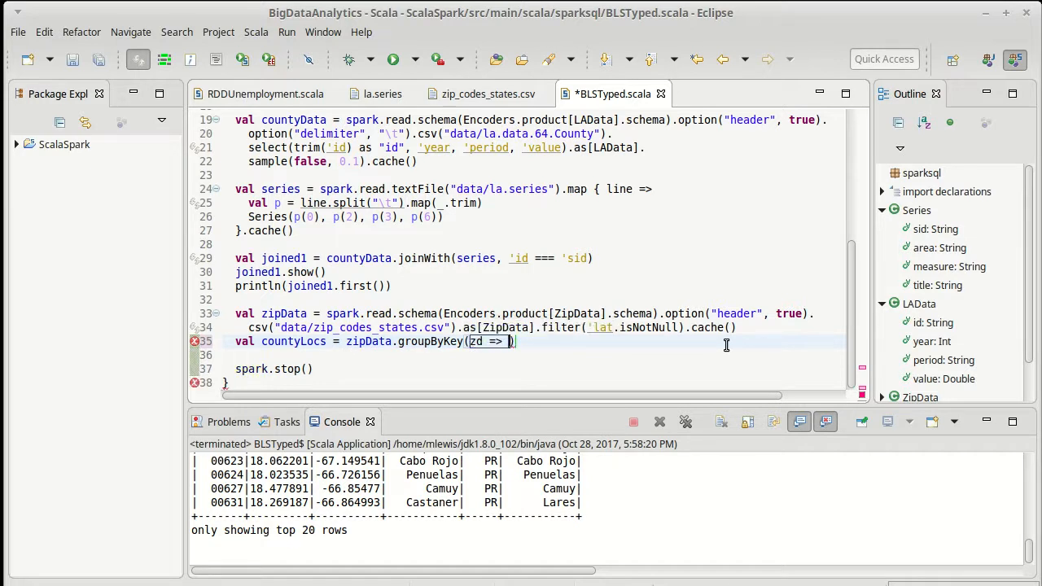
type("zd.county ->")
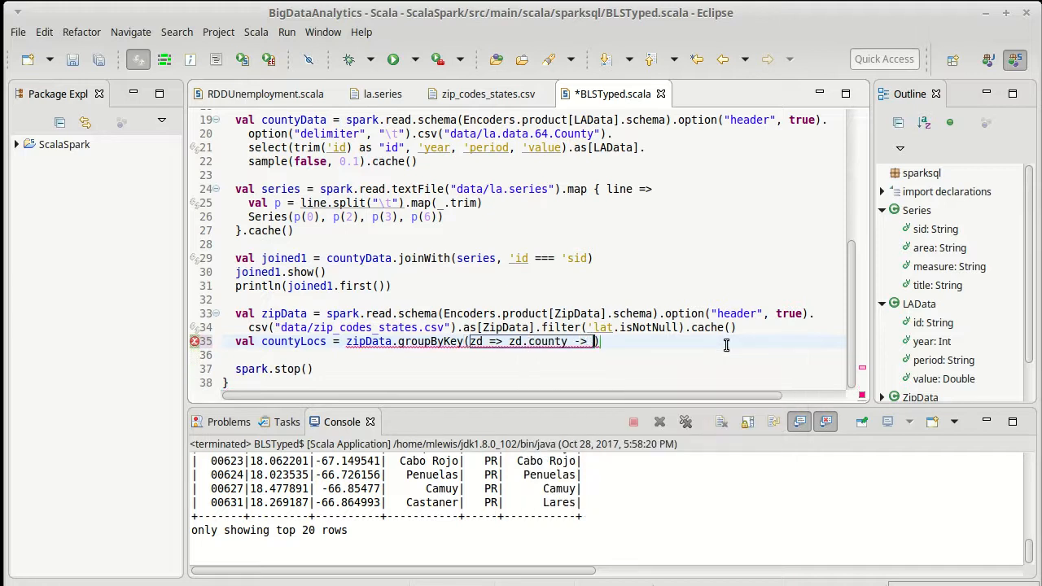
type("zd.state")
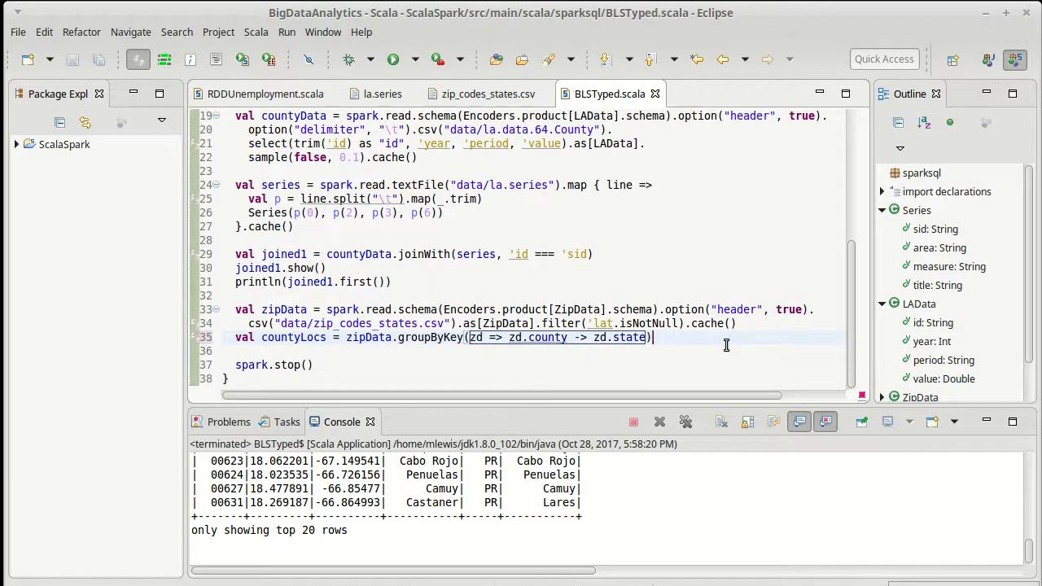
mouse_move(293, 337)
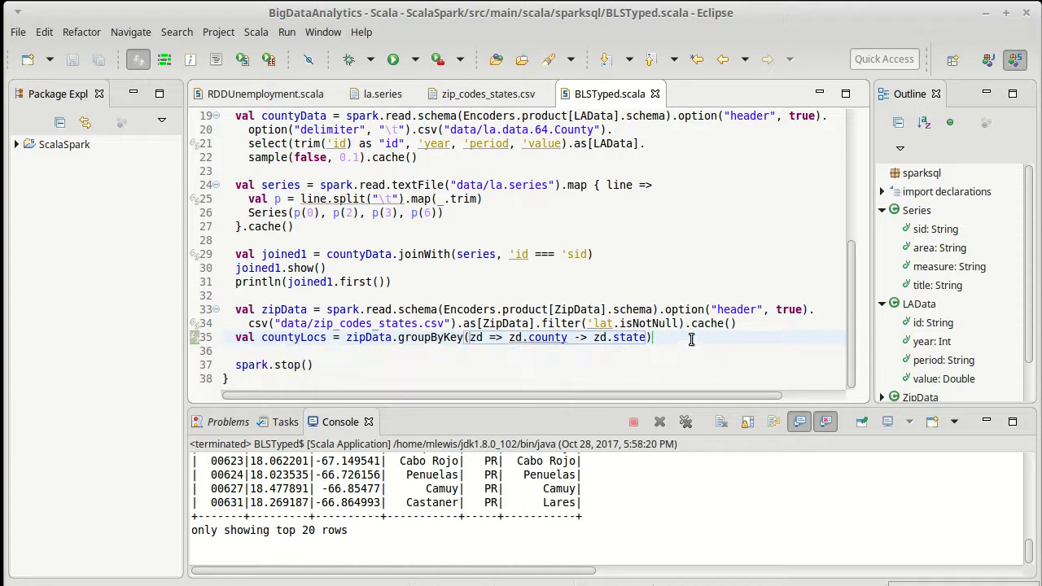
Append .agg(avg('lat).as[Double], avg('lon).as[Double]) after groupByKey and save BLSTyped.scala.
type(".agg")
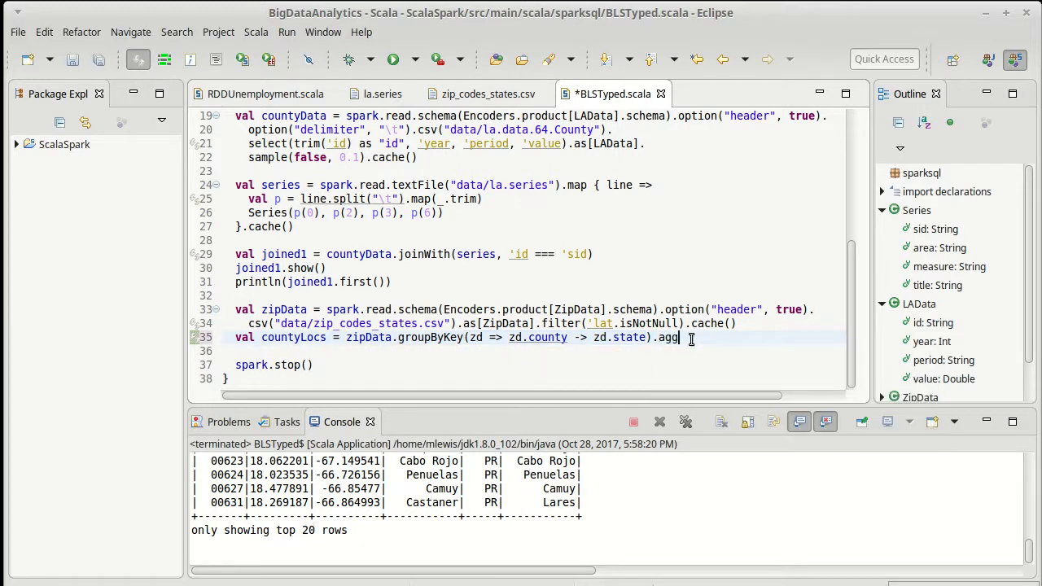
type("()")
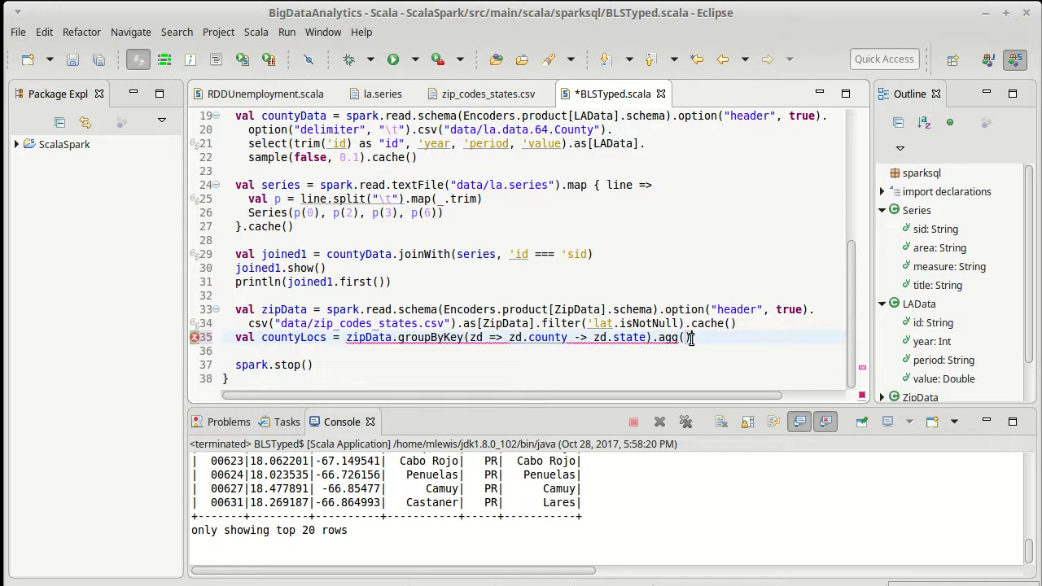
type("avg(")
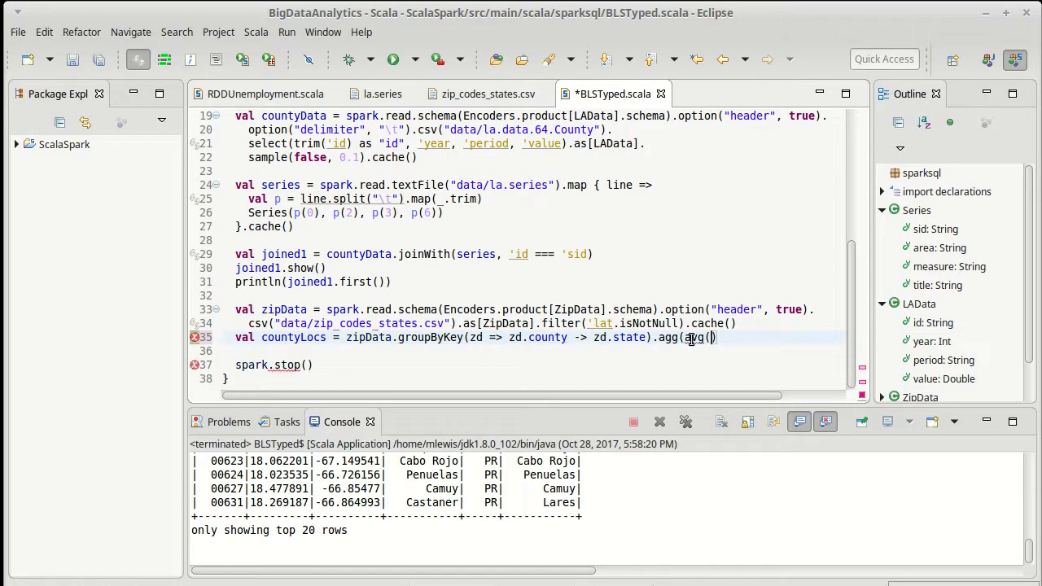
type("'lat")
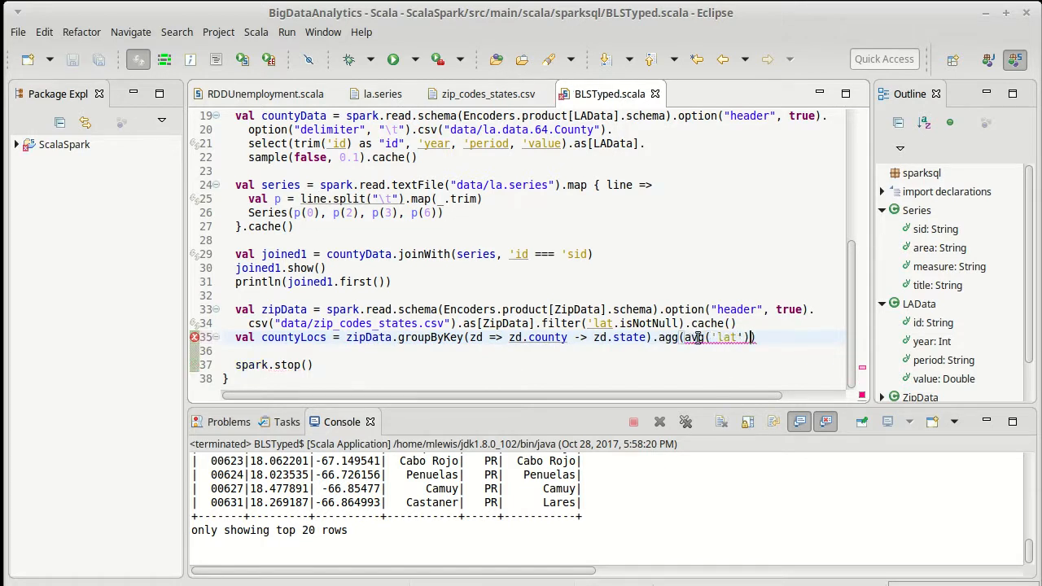
mouse_move(699, 337)
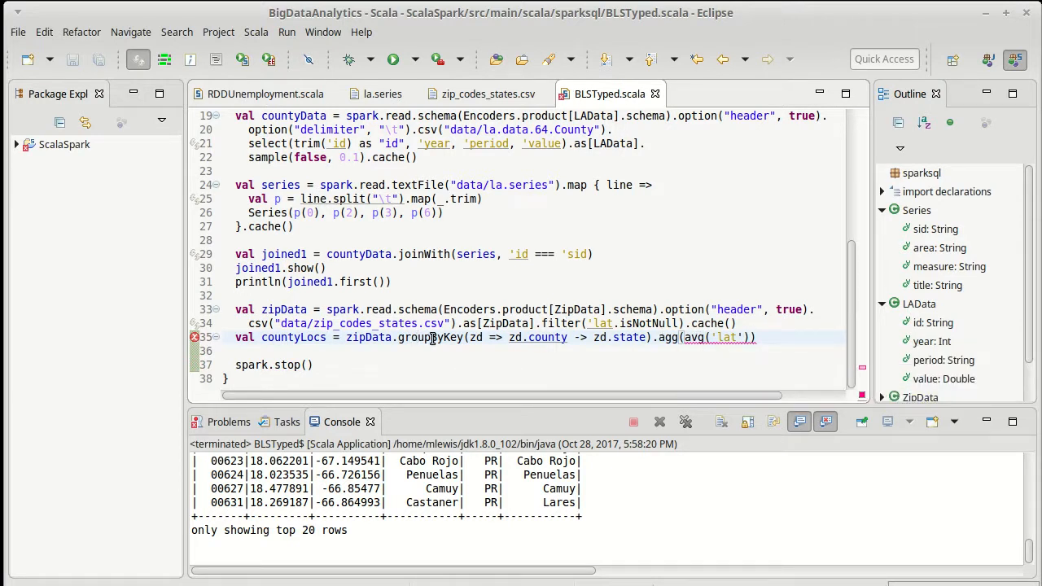
mouse_move(430, 337)
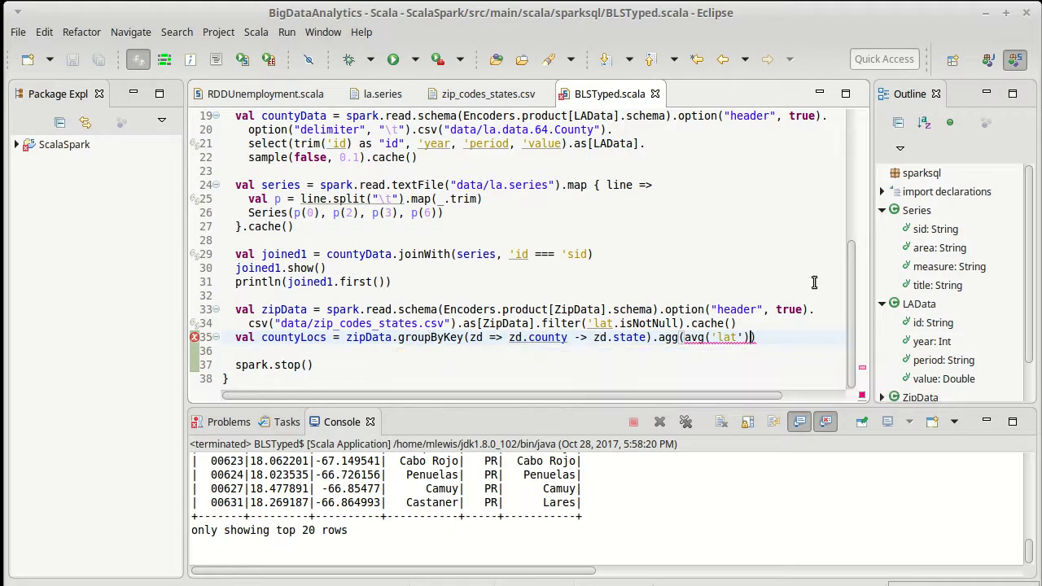
type(".as[Double")
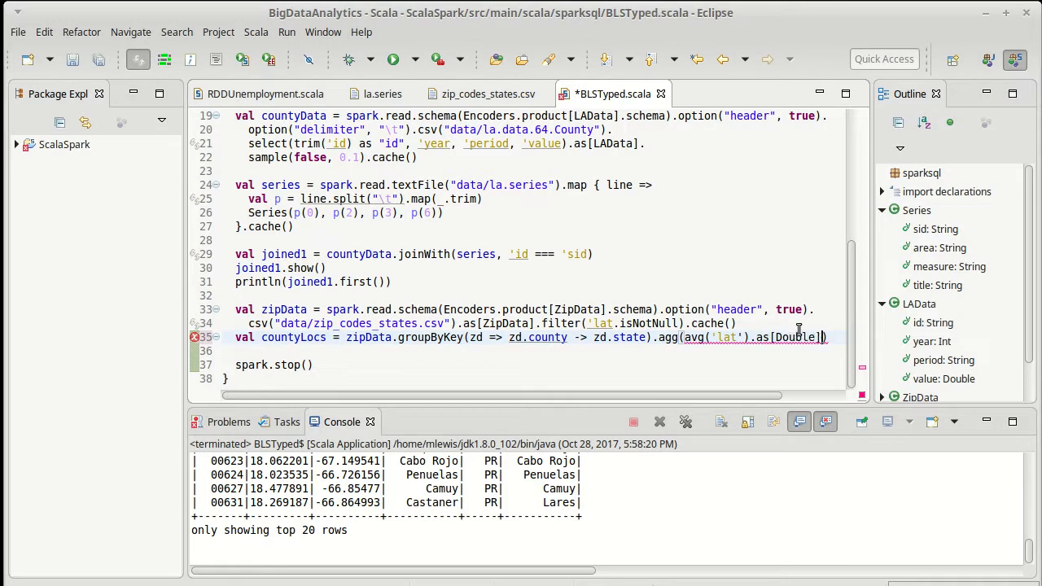
key("ctrl+s")
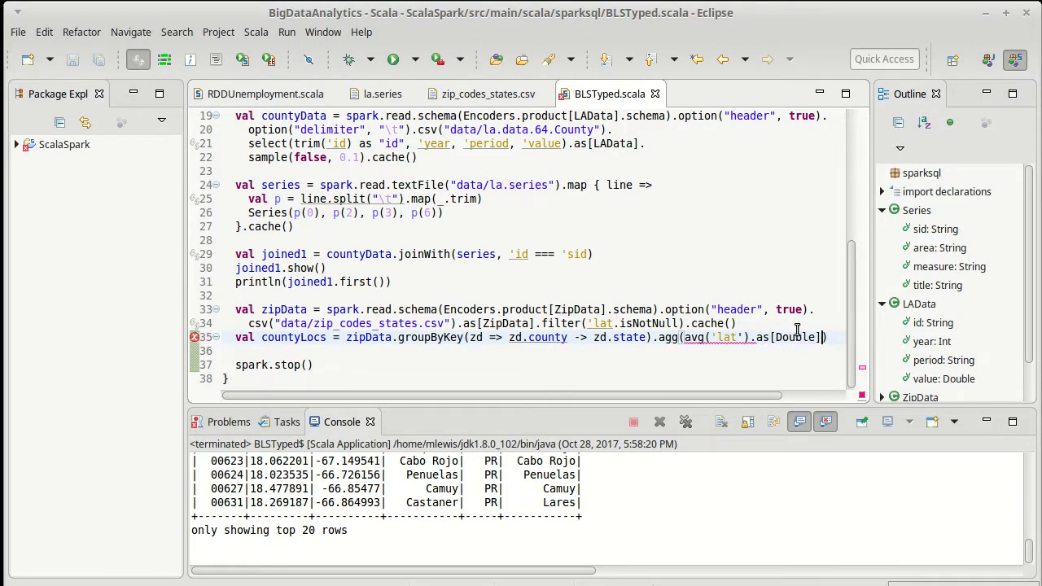
left_click_drag(684, 337, 826, 337)
type(",")
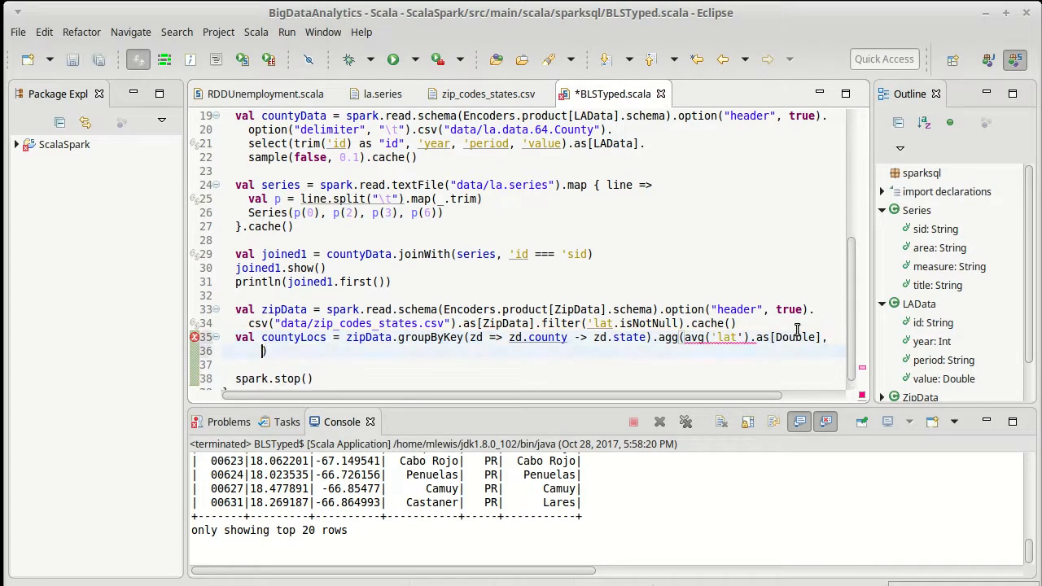
type("avg('lat').as[Double]")
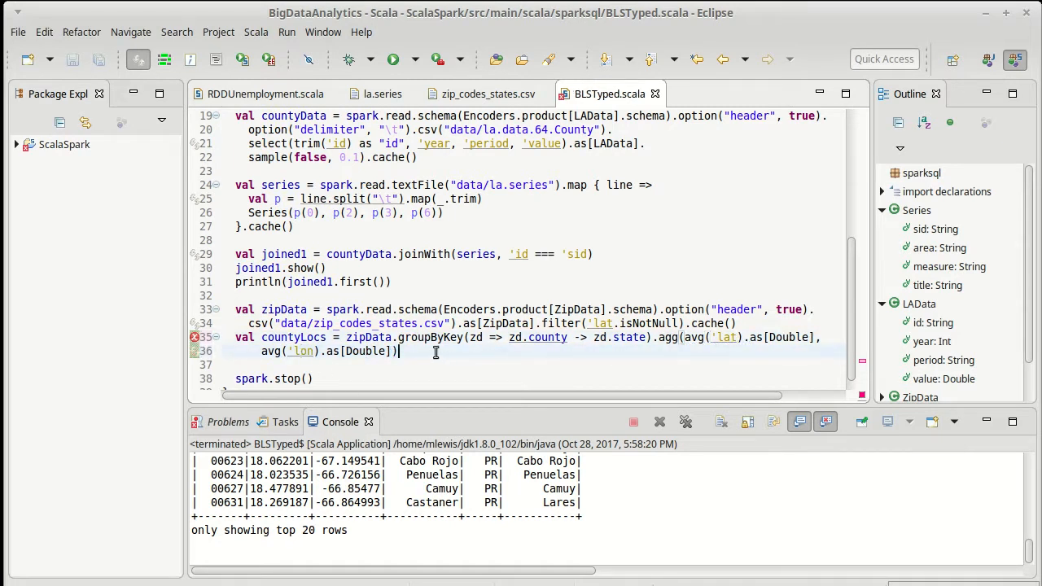
left_click(277, 337)
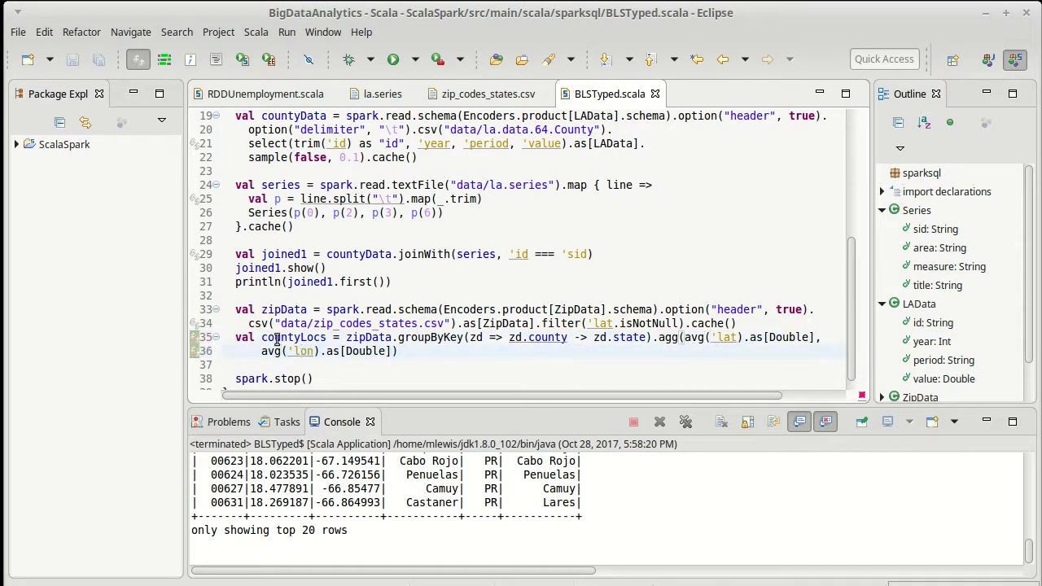
mouse_move(276, 339)
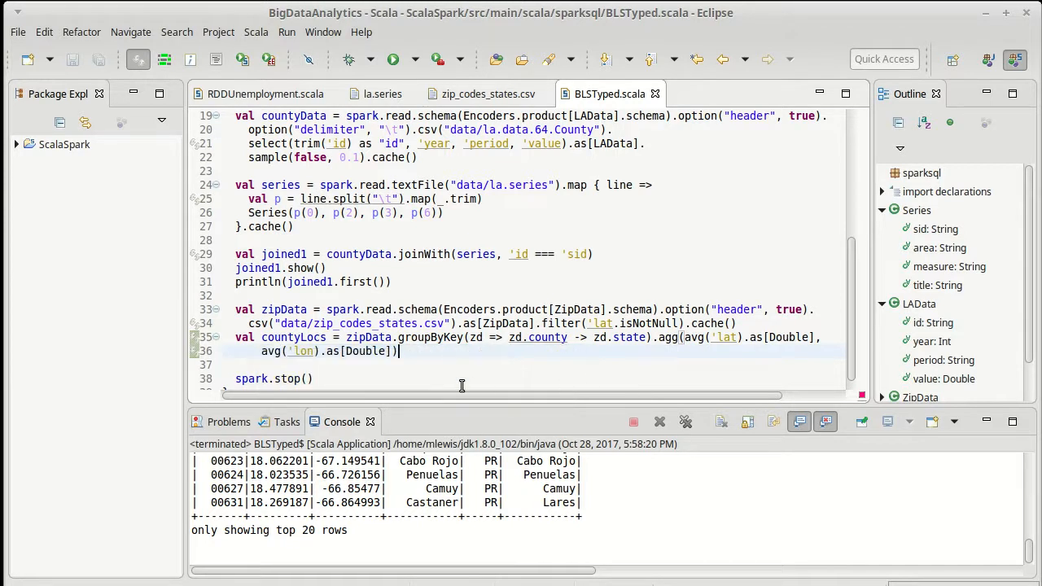
Add .map { case ((county, state), lat, lon) => ZipCountyData(lat, lon, state) } to countyLocs.
type(".map {")
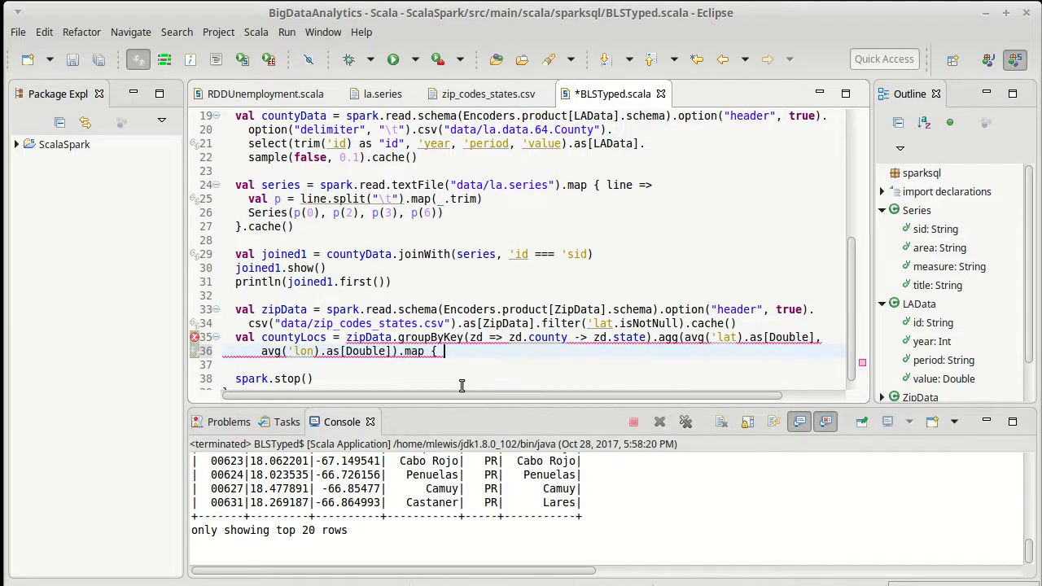
type("case")
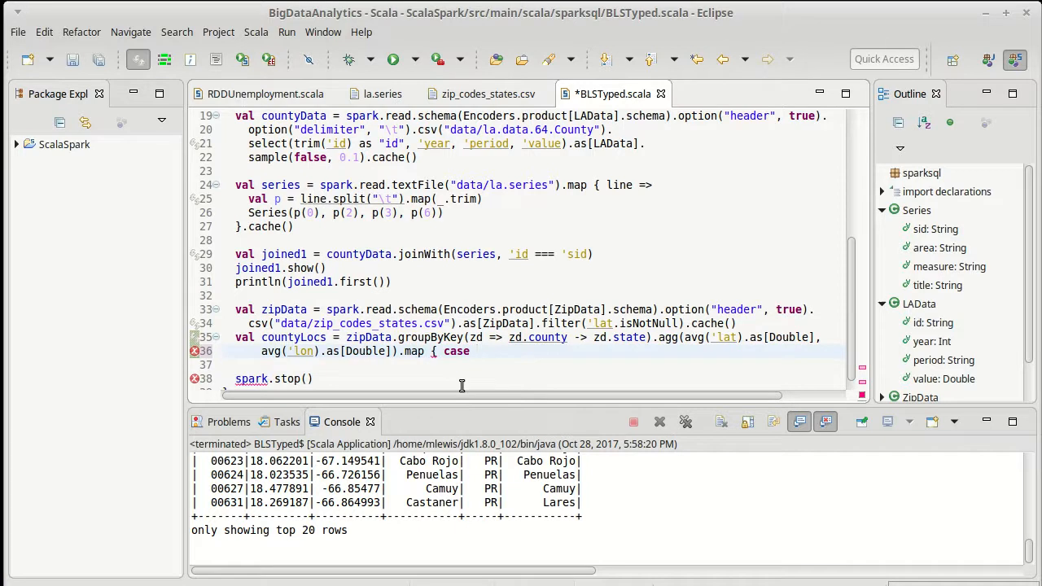
type("((county,")
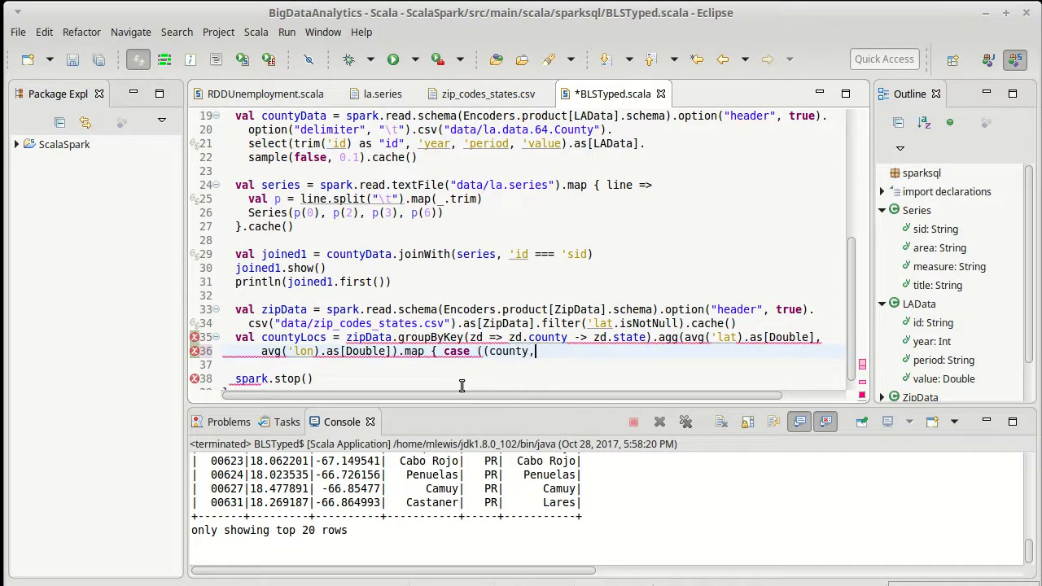
type("state),")
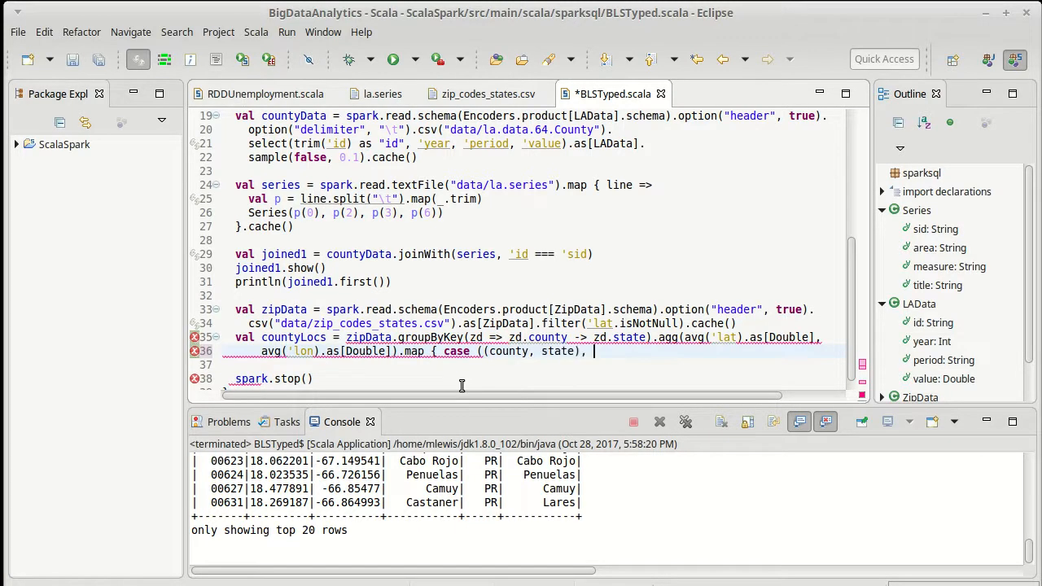
type("lat, lopn")
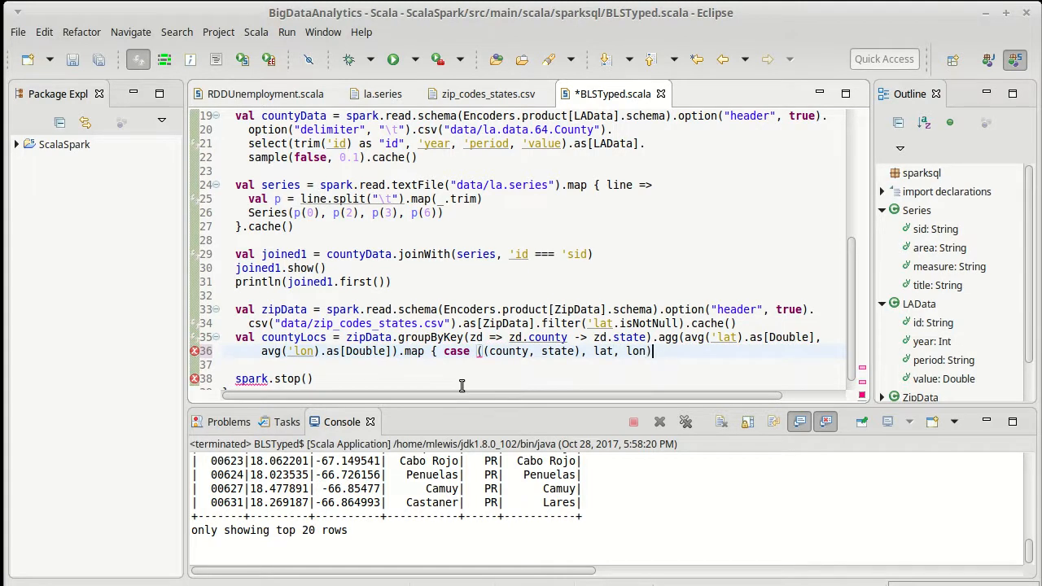
type("=>")
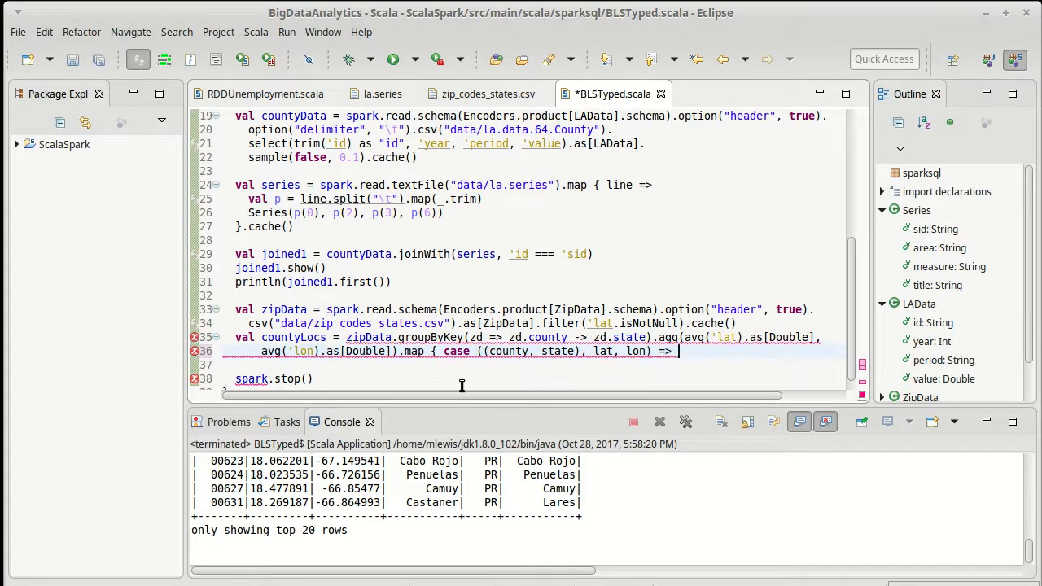
type("Coun")
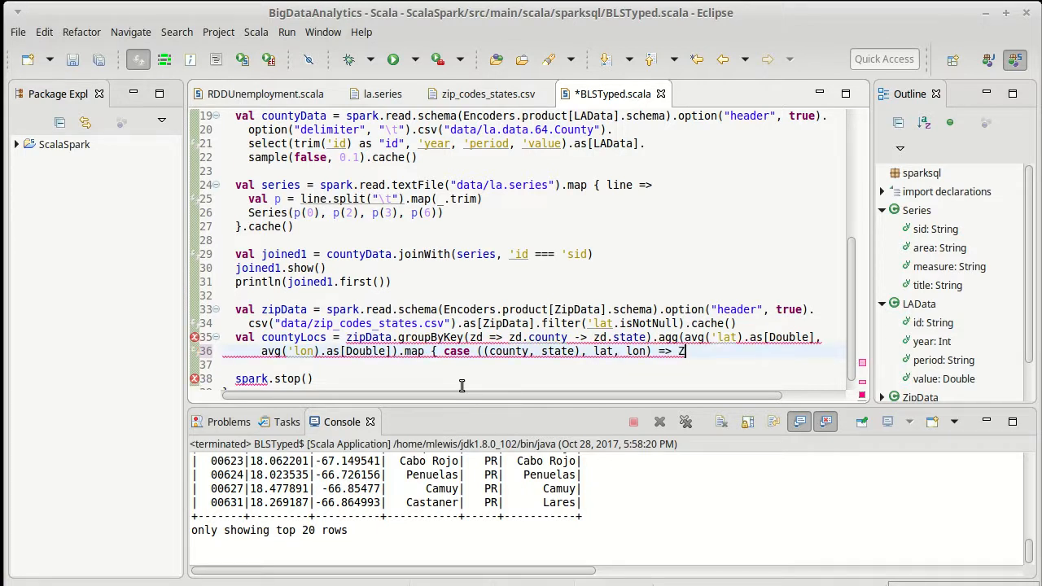
type("ipCount")
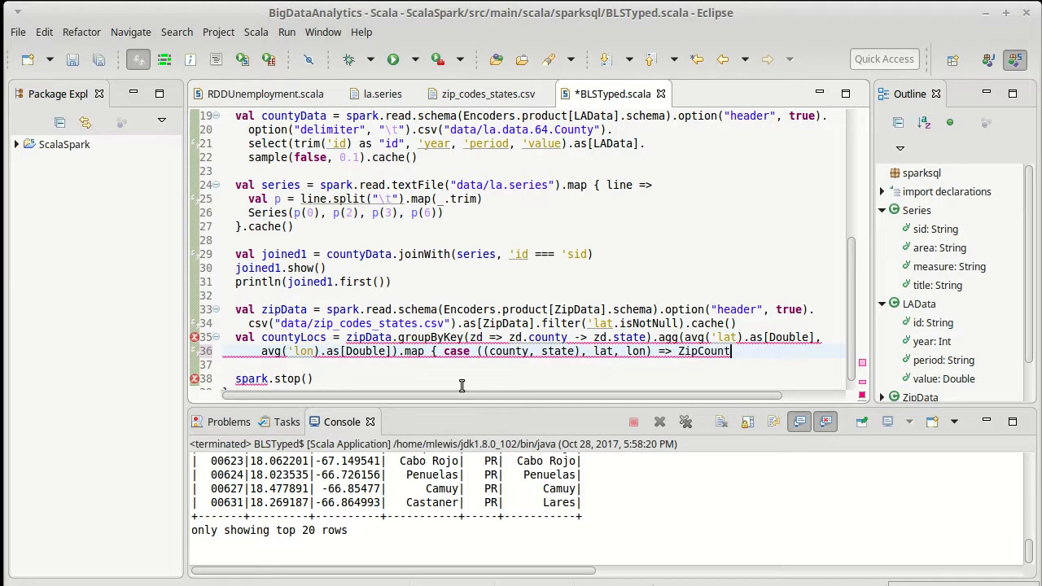
type("yData(")
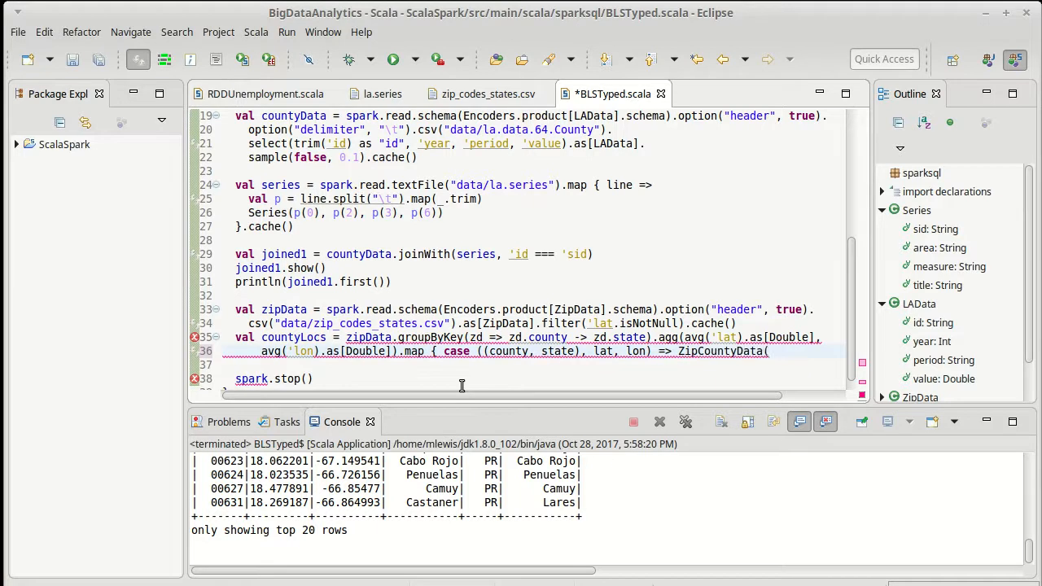
type("lat, lon,")
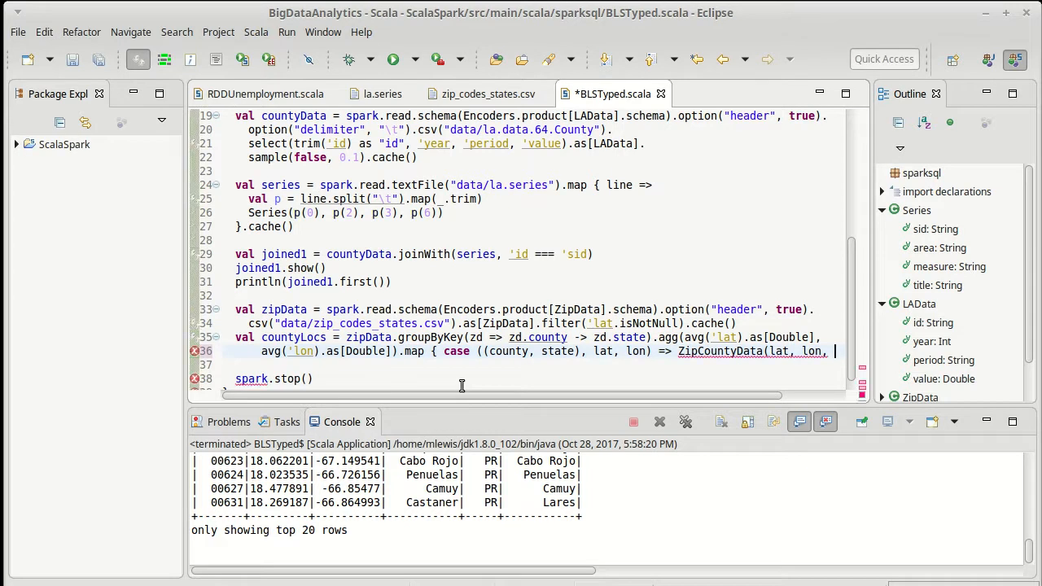
type("state")
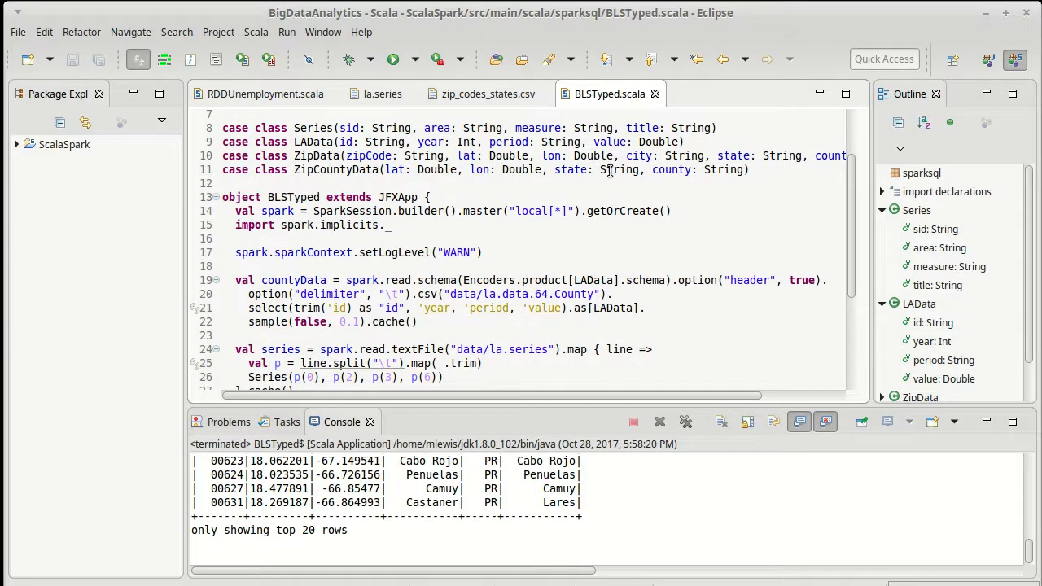
Scroll down to the spark.stop() line below the countyLocs definition.
scroll("down", 3)
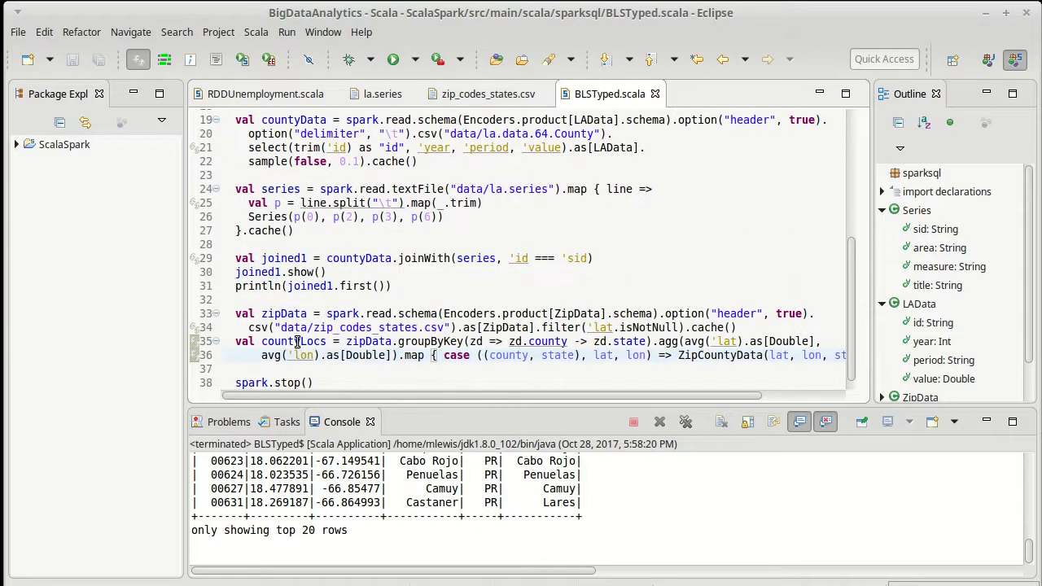
mouse_move(298, 341)
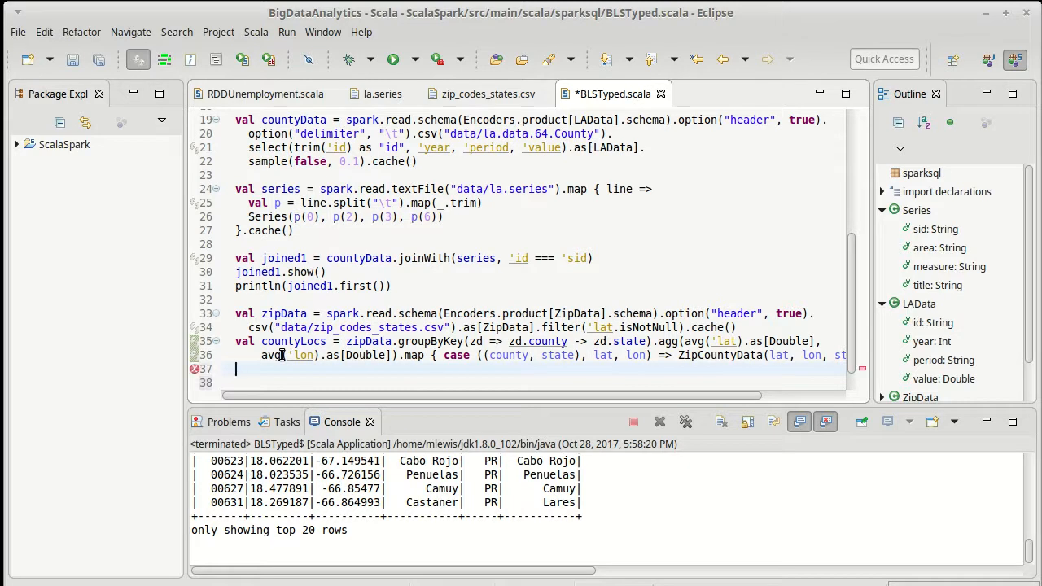
Add countyLocs.show() on line 37 and launch the BLSTyped application.
type("countyLocs")
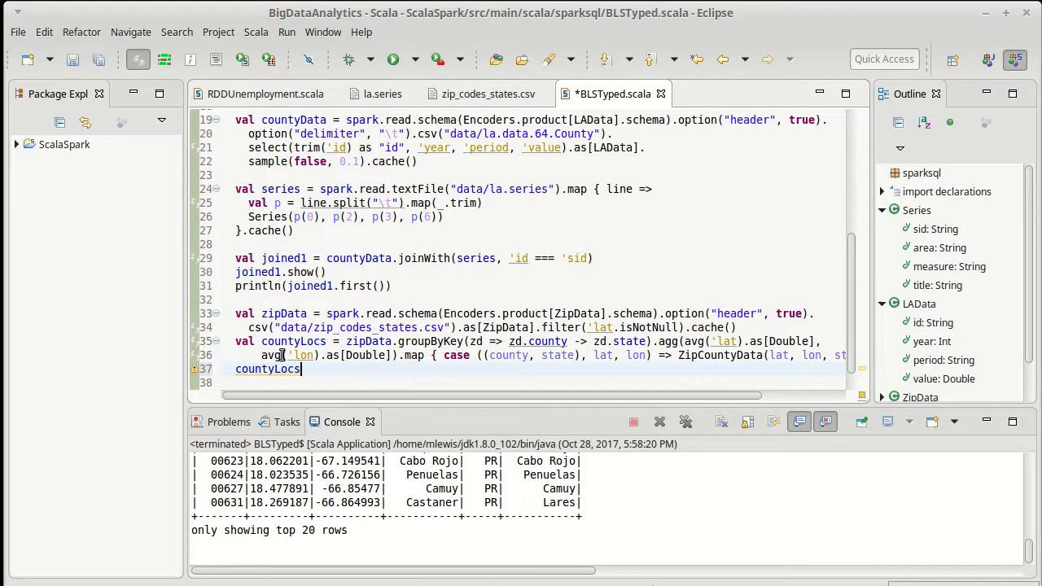
type(".show()")
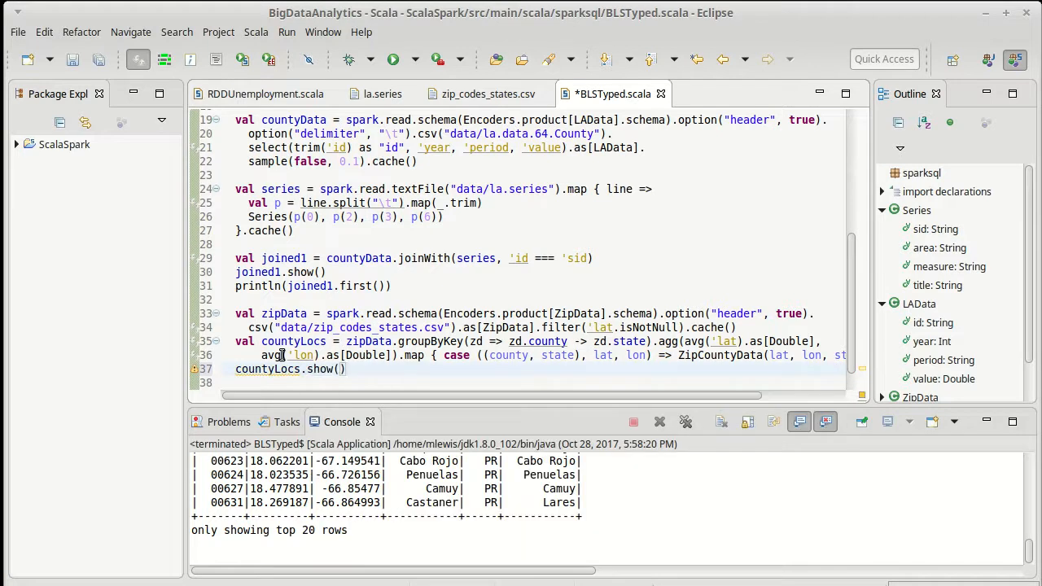
left_click(390, 59)
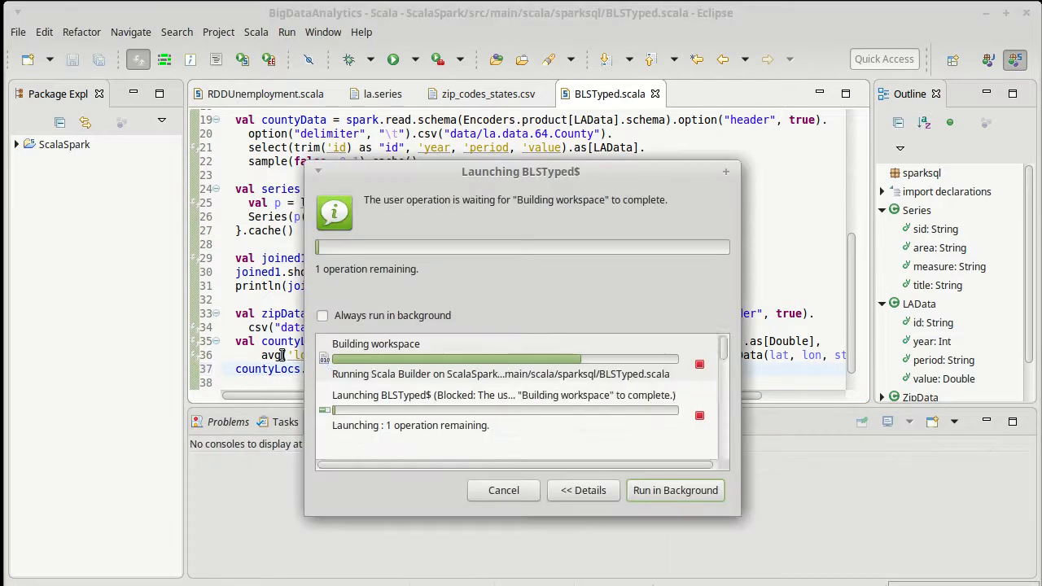